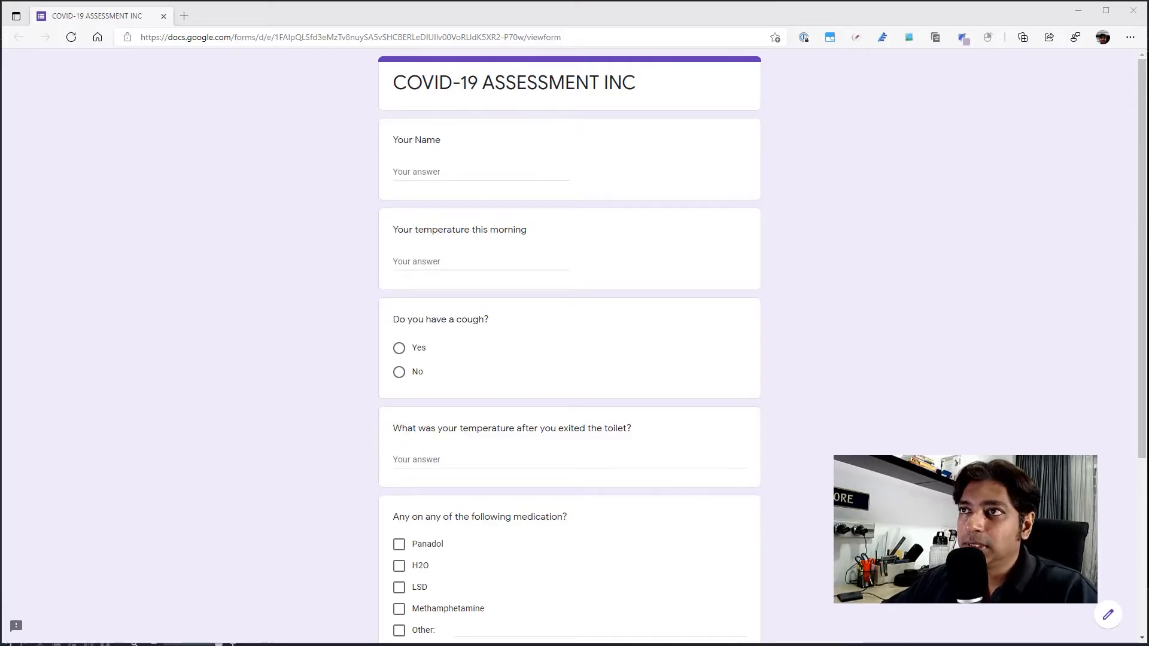
# Step: Search Google for 'autofill chrome' and reach the Autofill extension's Chrome Web Store page
pyautogui.scroll(-3)
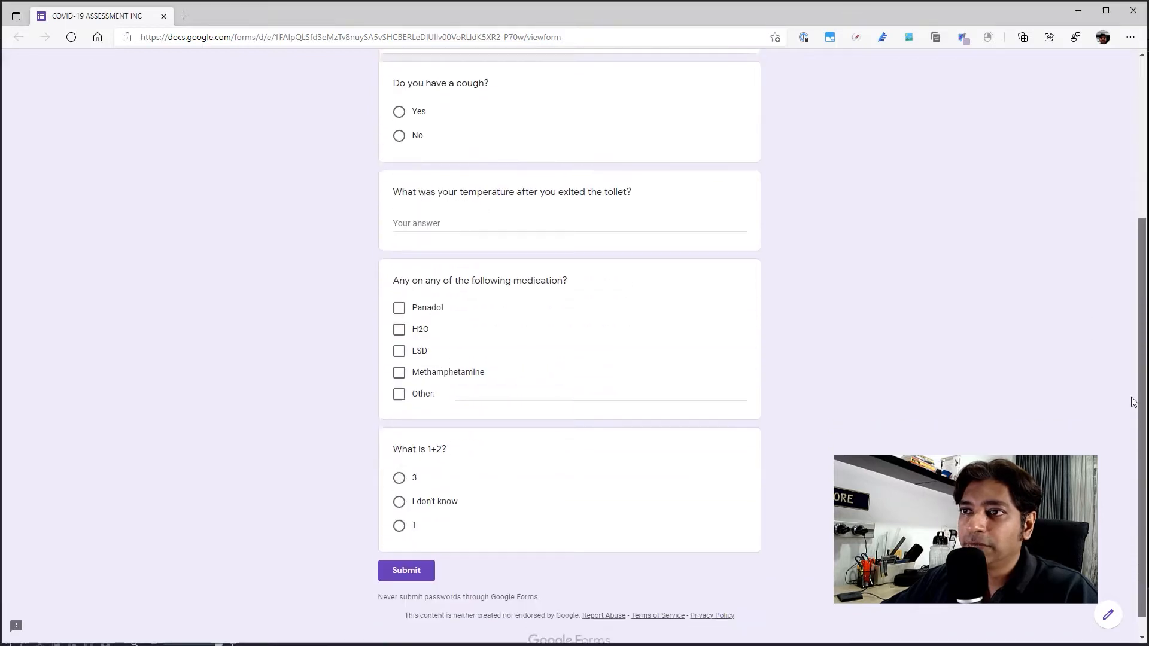
pyautogui.scroll(3)
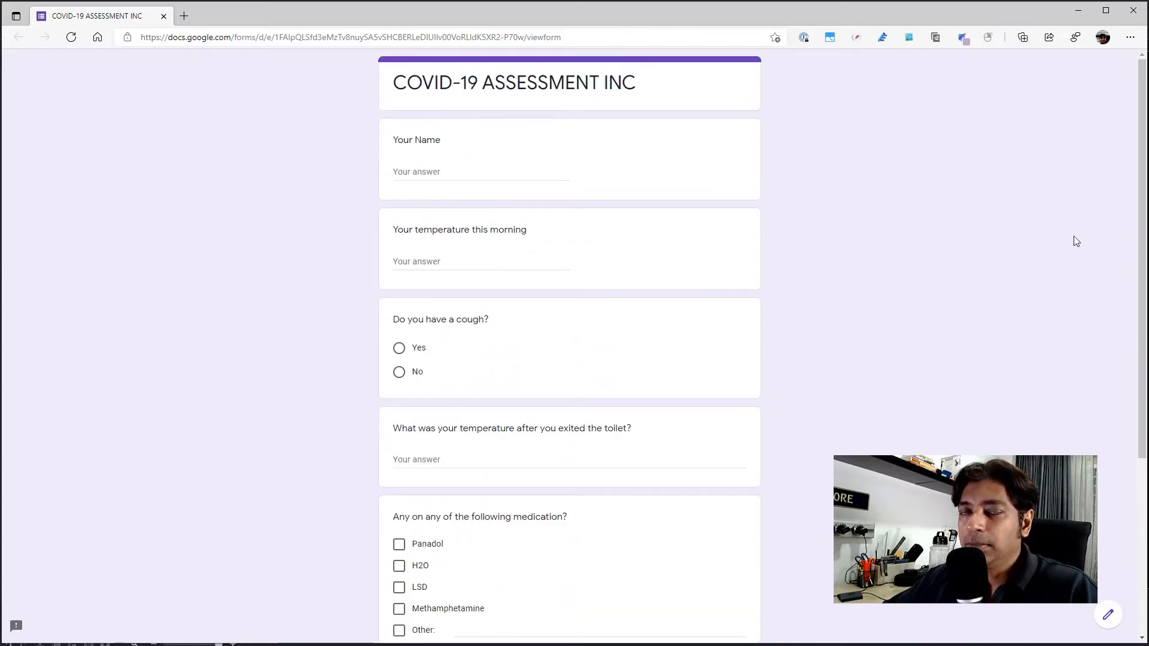
pyautogui.moveTo(958, 293)
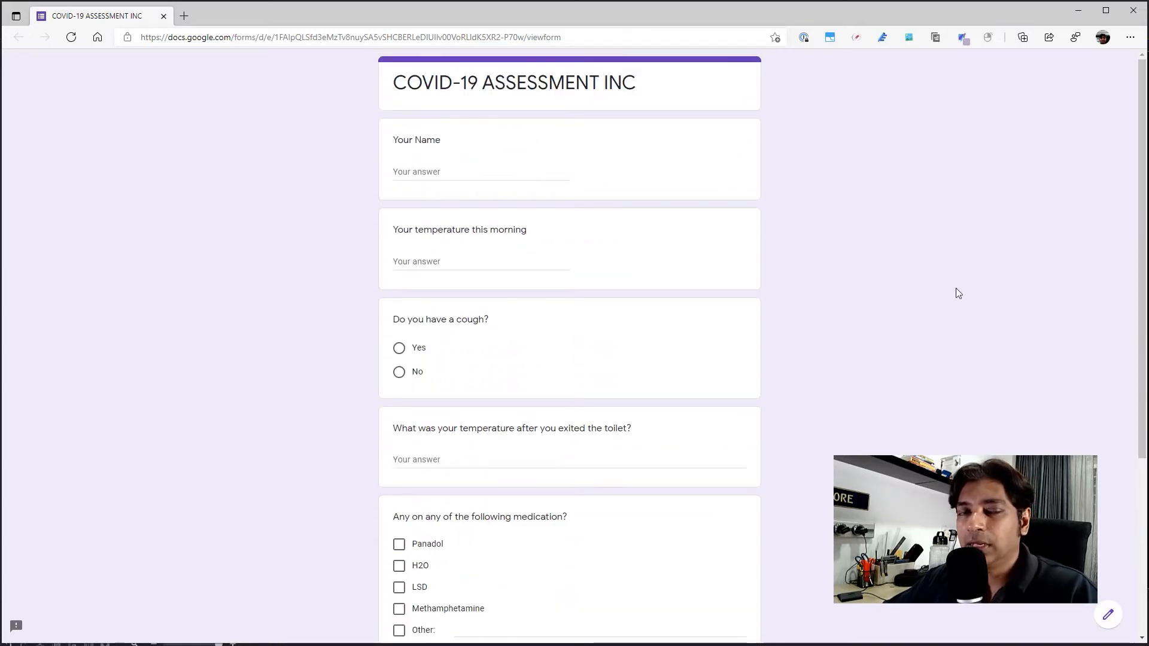
pyautogui.moveTo(647, 335)
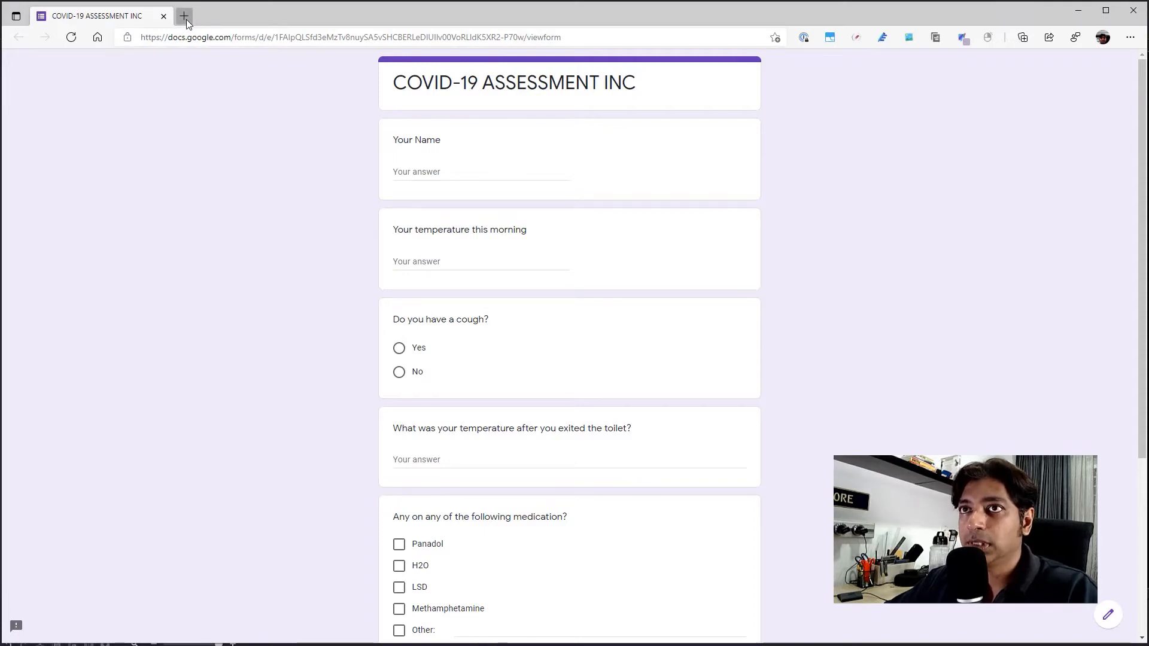
pyautogui.click(184, 16)
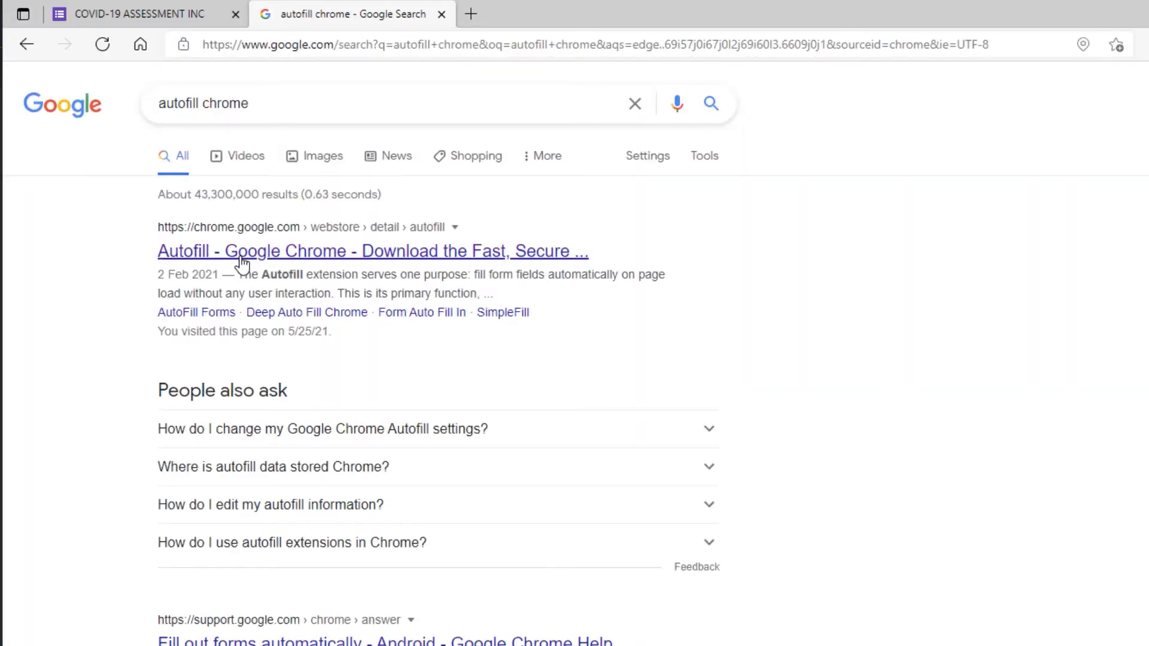
pyautogui.click(372, 250)
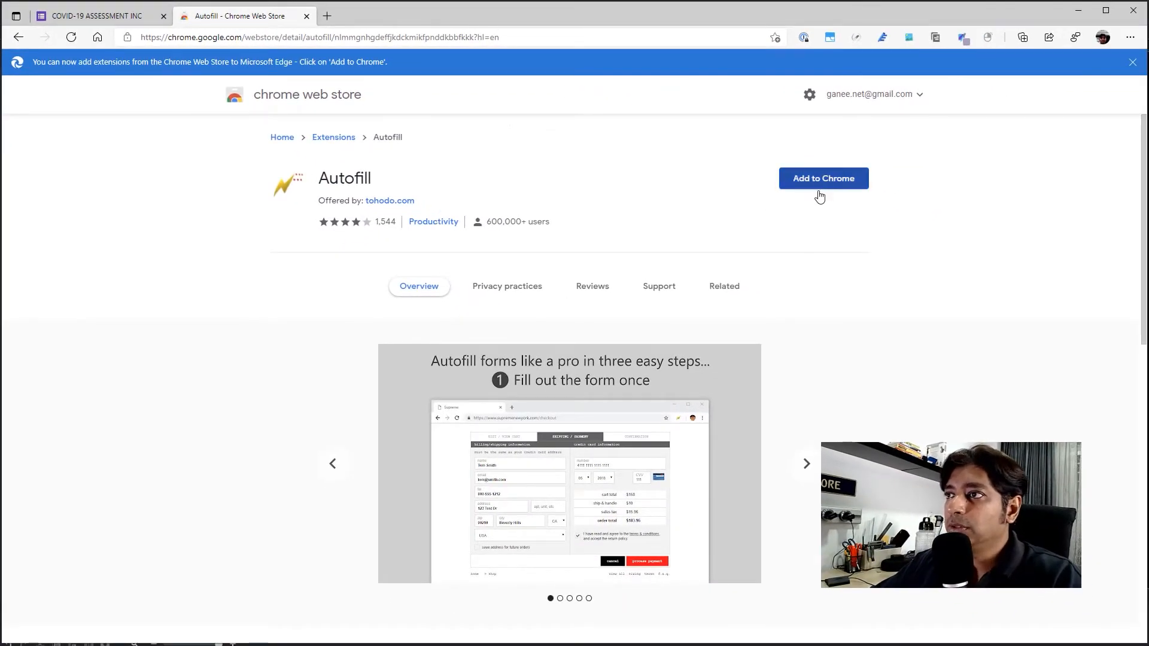
# Step: Add the Autofill extension to Chrome from its Web Store page
pyautogui.click(823, 178)
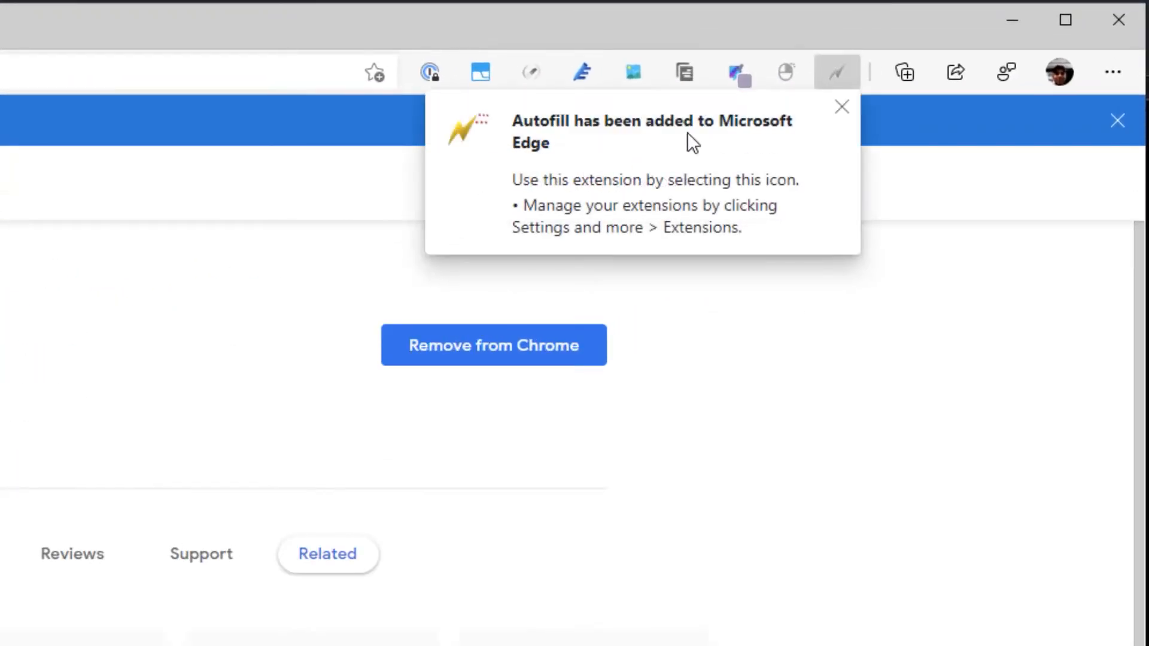
pyautogui.moveTo(728, 213)
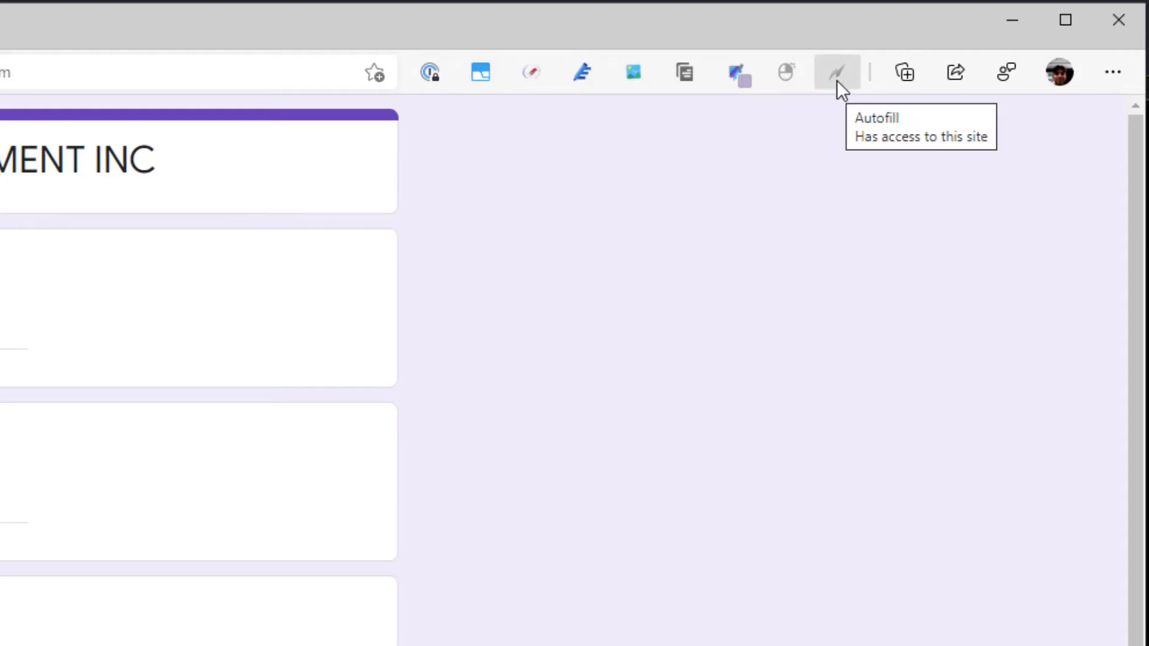
pyautogui.moveTo(816, 268)
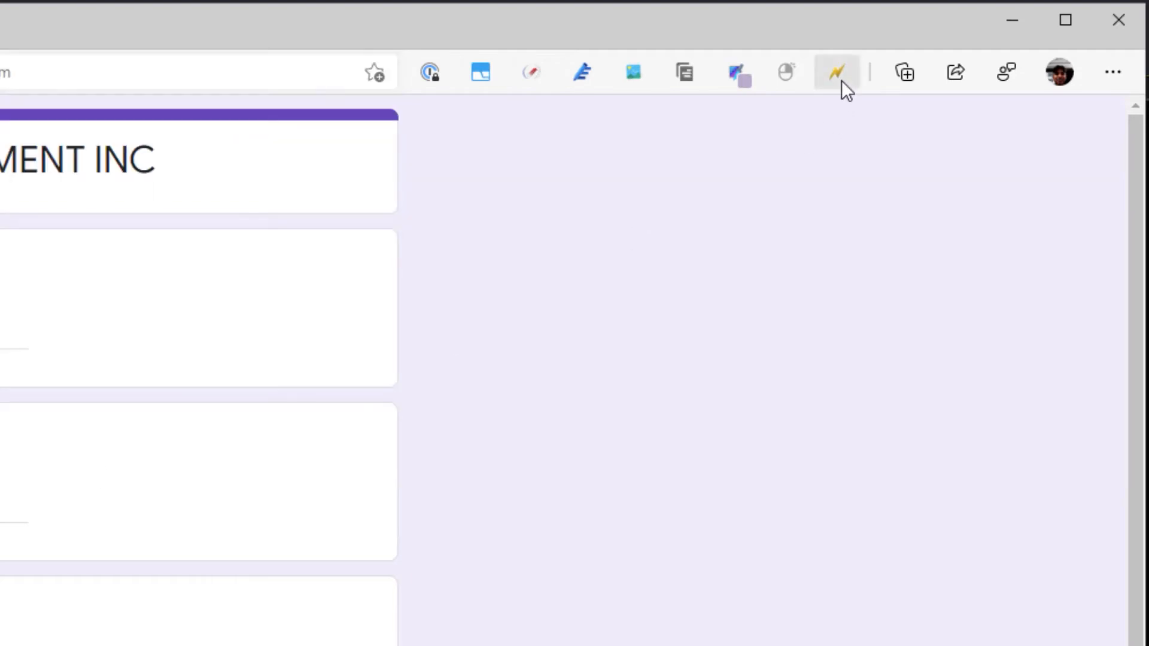
pyautogui.moveTo(837, 72)
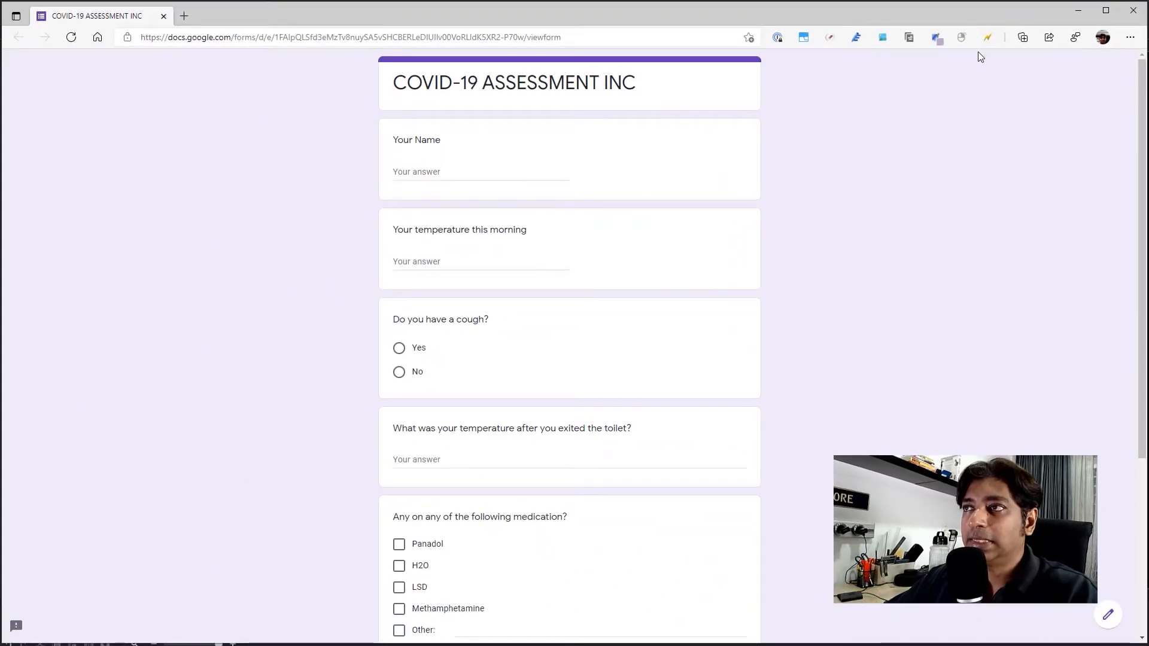
# Step: Activate Autofill from the toolbar so its Generate Autofill Rules bar shows over the form
pyautogui.click(985, 37)
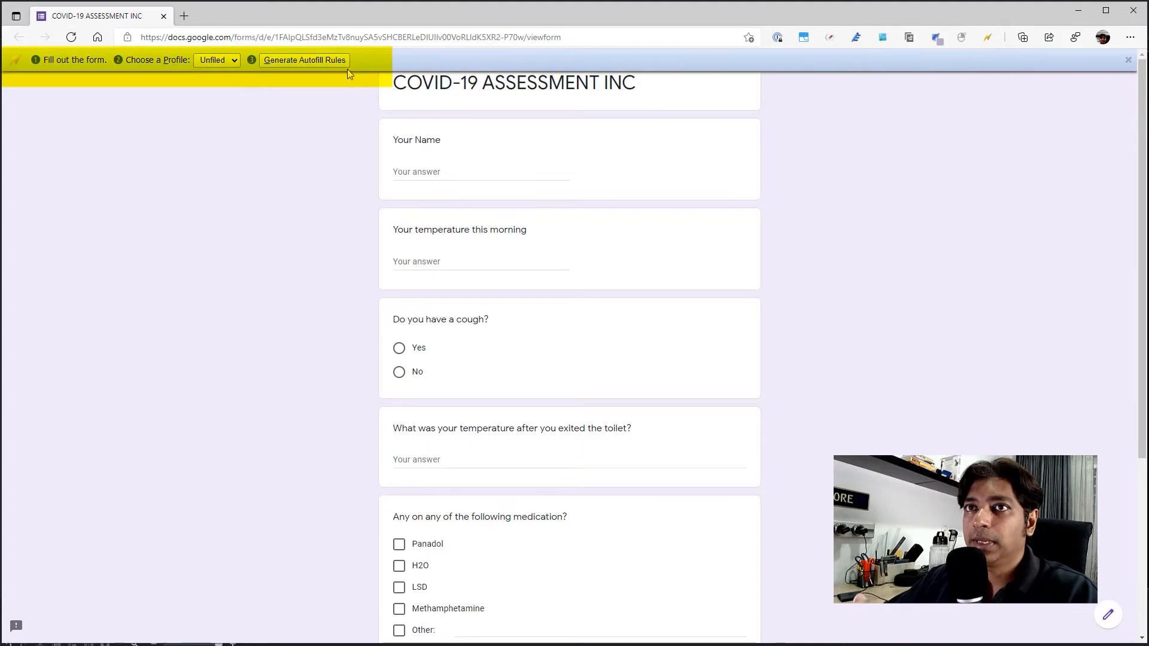
pyautogui.moveTo(571, 426)
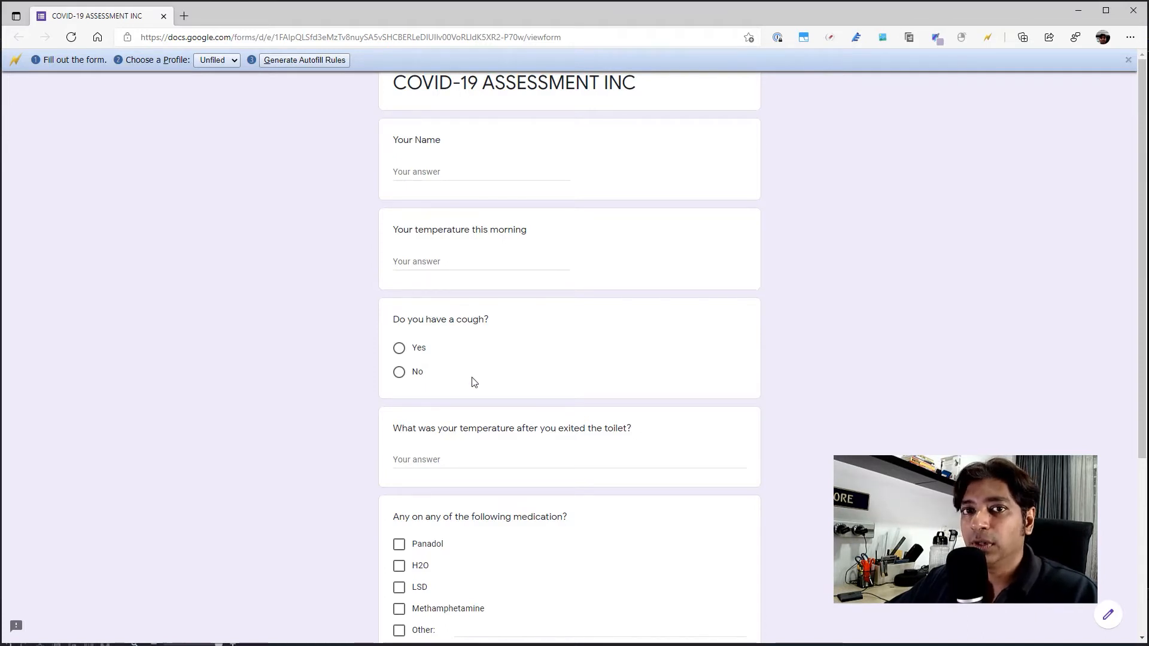
# Step: Answer Your Name with 'Ganee' and the morning temperature with 36.4
pyautogui.click(479, 172)
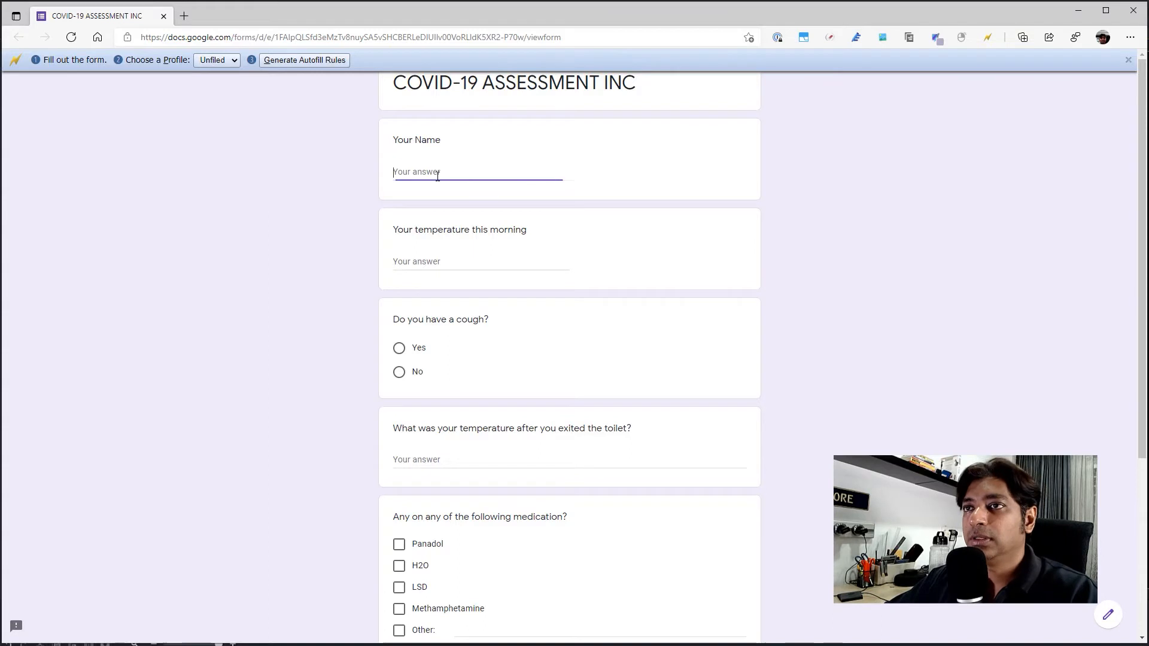
pyautogui.write('Ganee')
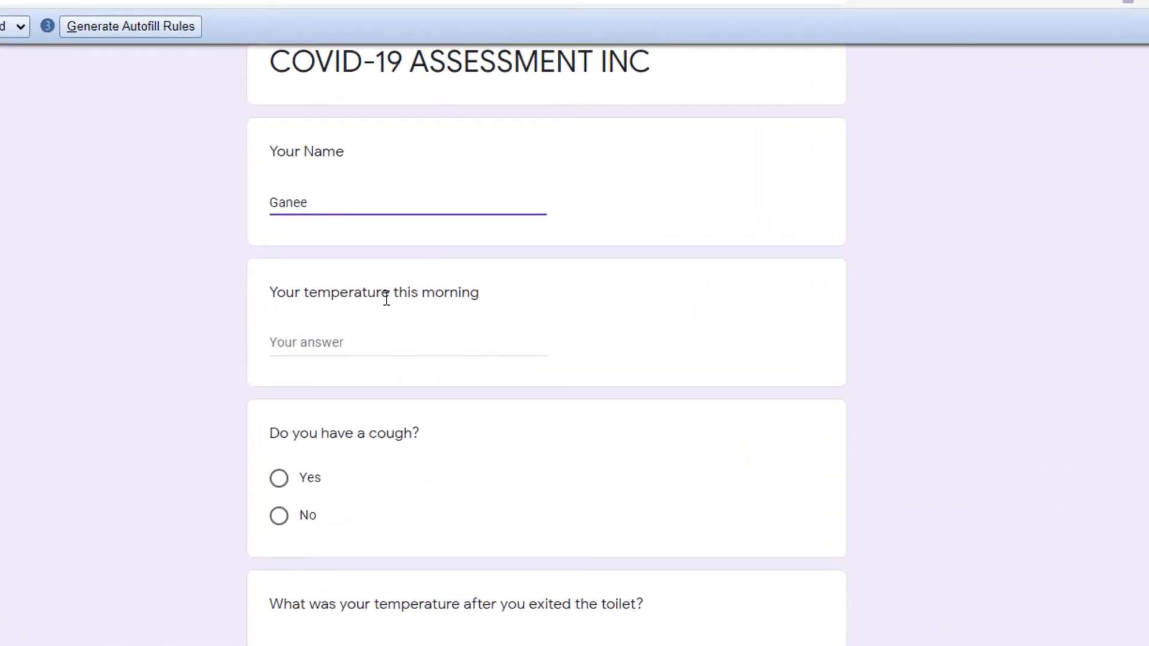
pyautogui.write('36')
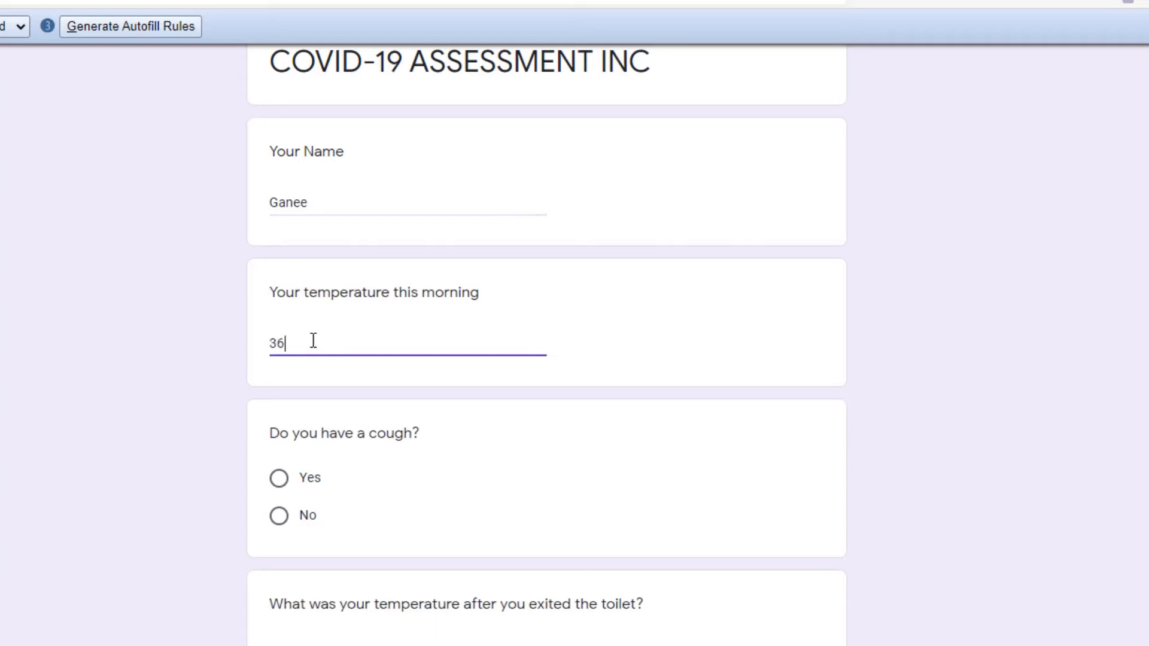
pyautogui.write('.4')
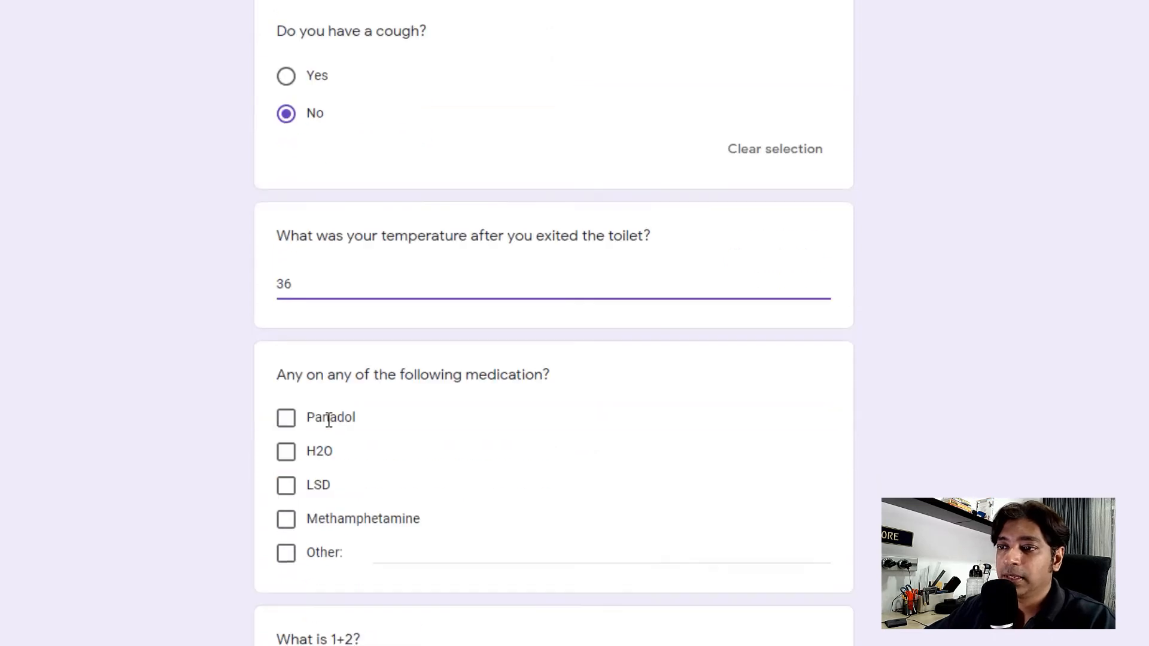
# Step: Tick Panadol and H2O as medications and answer the 1+2 question
pyautogui.scroll(-3)
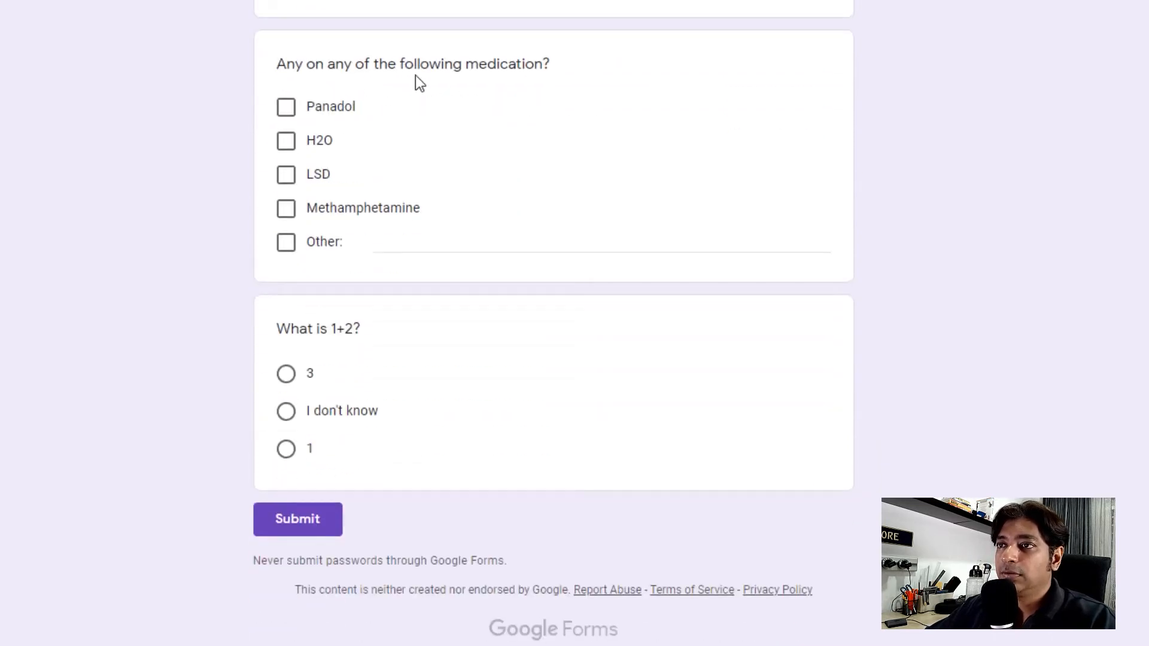
pyautogui.click(286, 107)
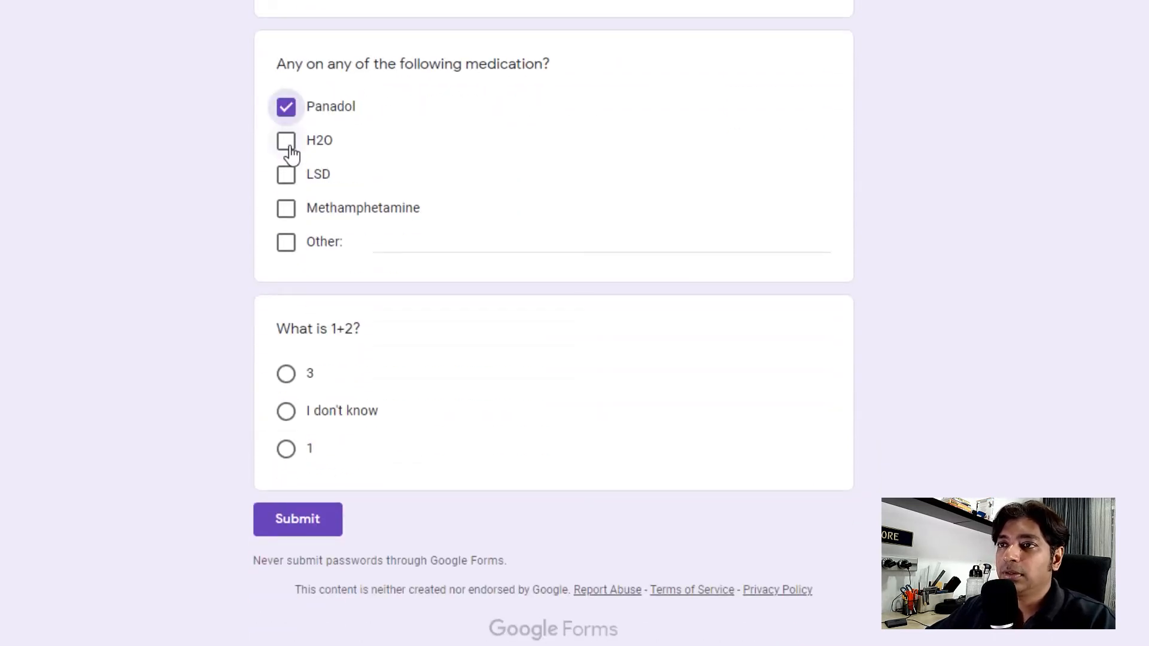
pyautogui.click(285, 142)
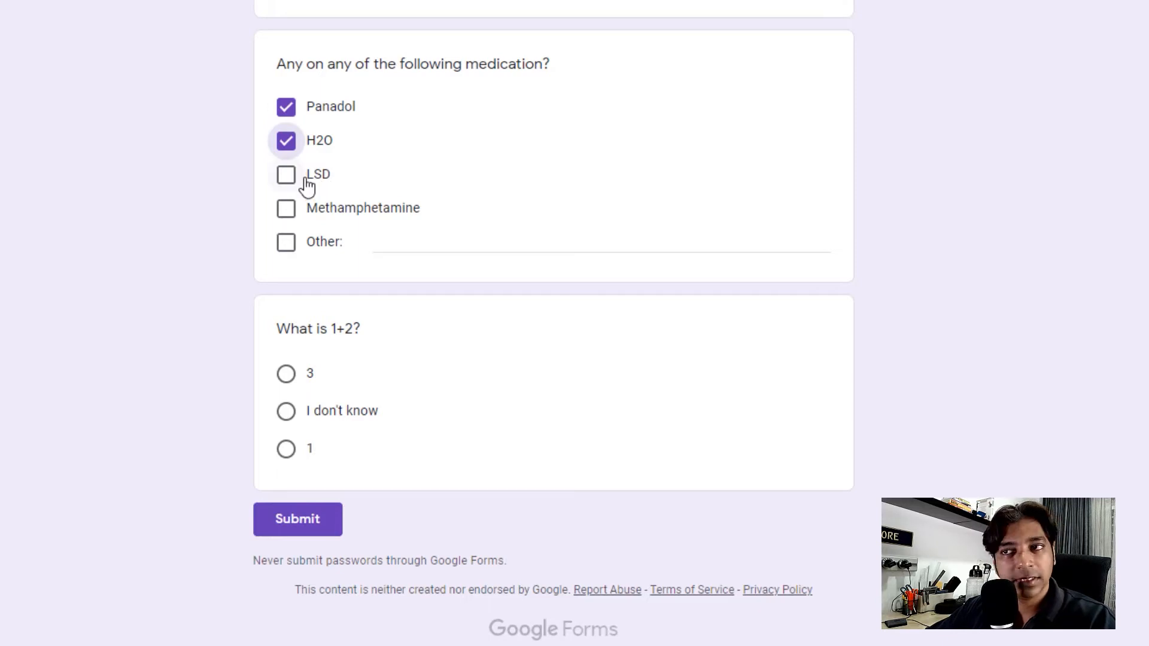
pyautogui.moveTo(286, 411)
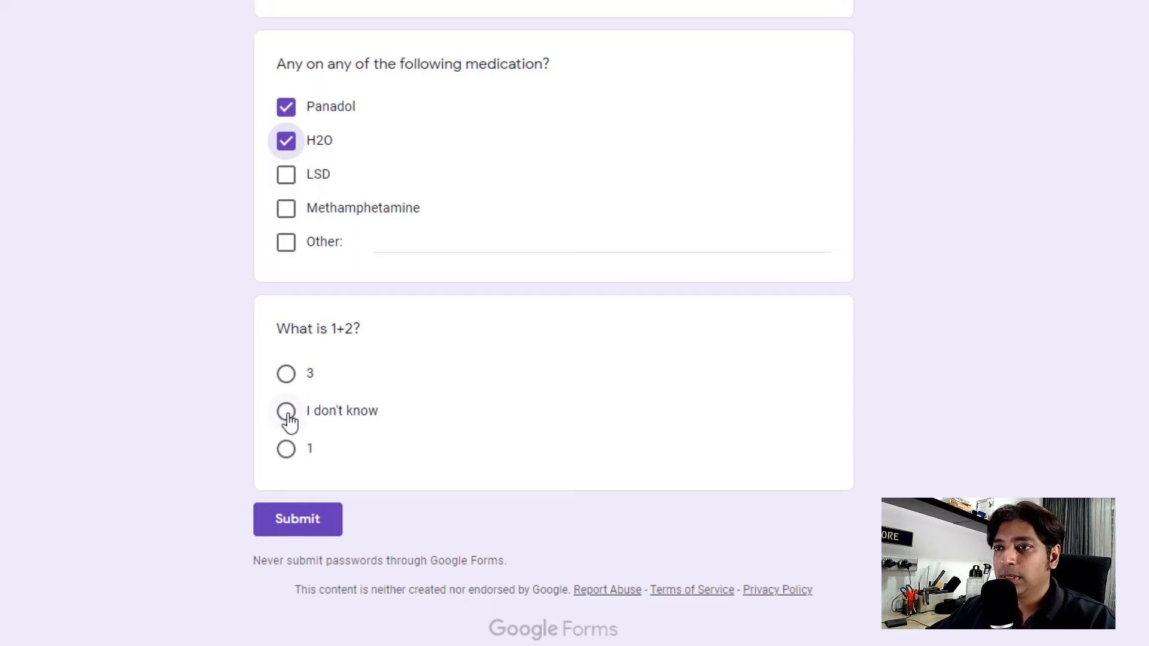
pyautogui.click(286, 410)
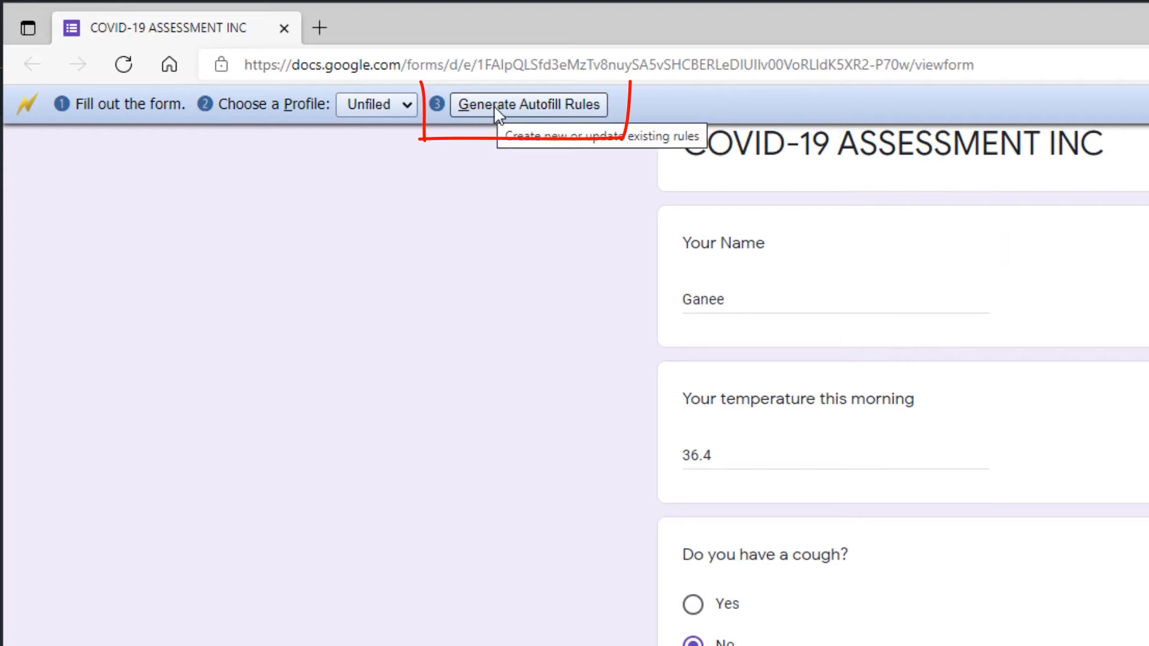
pyautogui.click(376, 104)
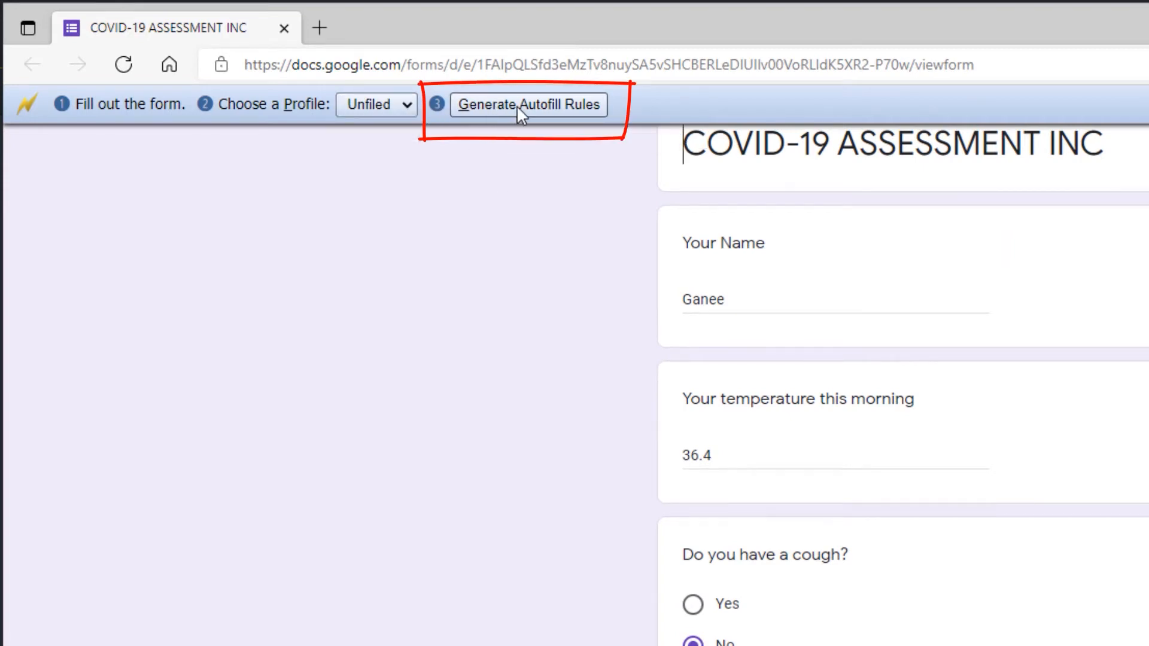
pyautogui.click(527, 104)
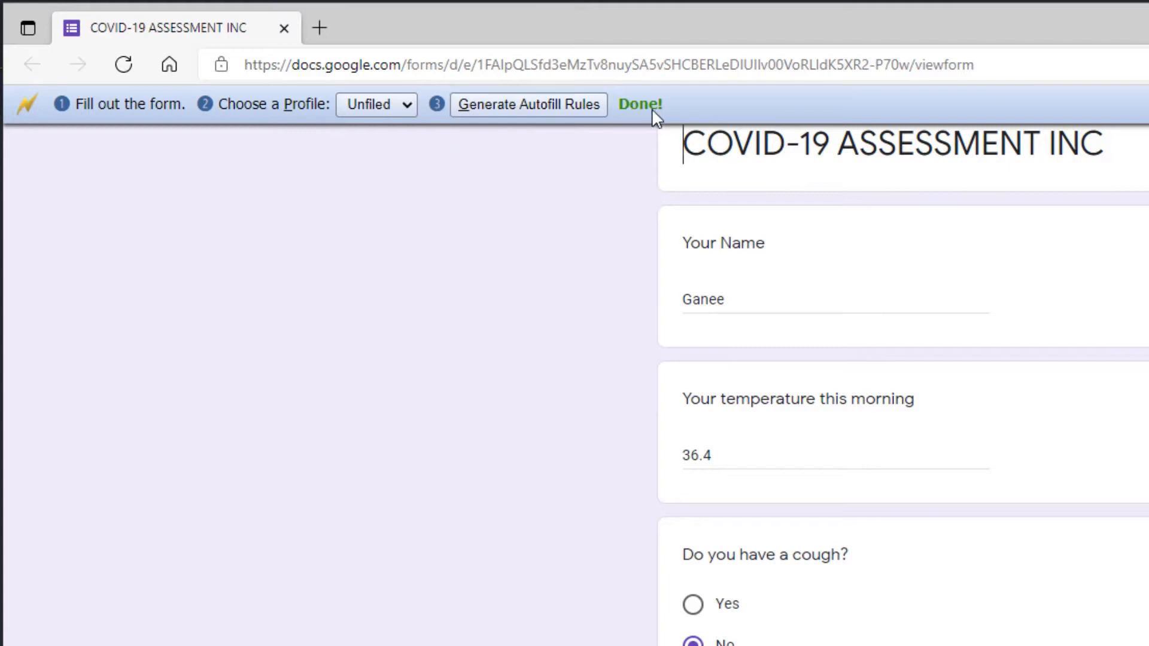
pyautogui.click(639, 103)
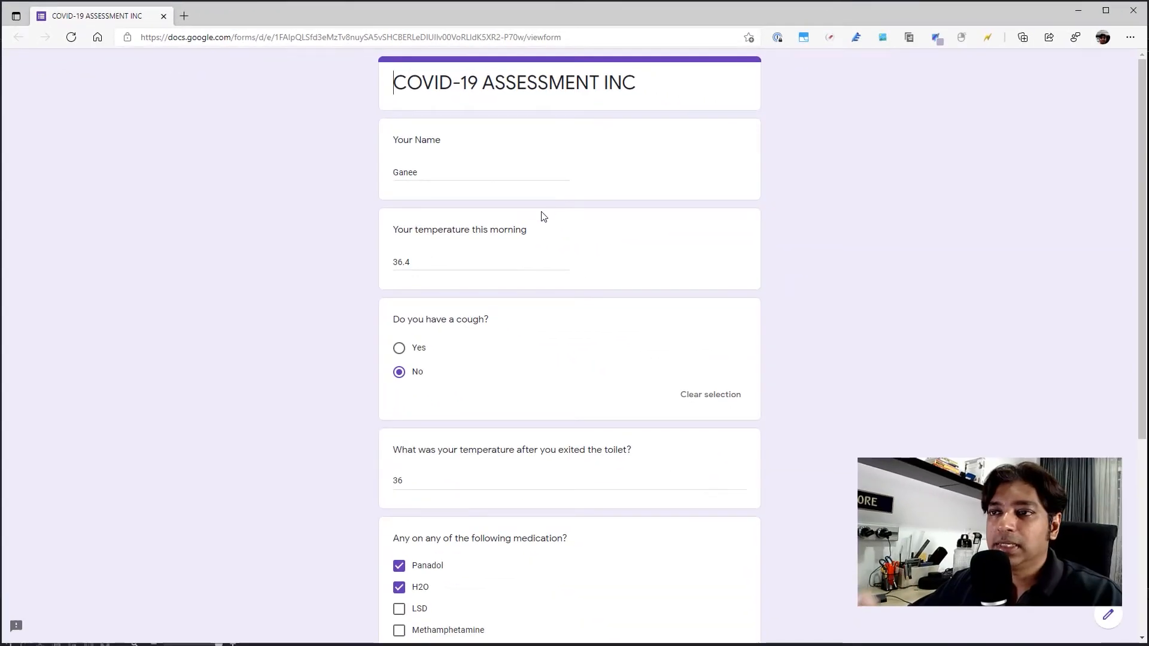
pyautogui.scroll(-3)
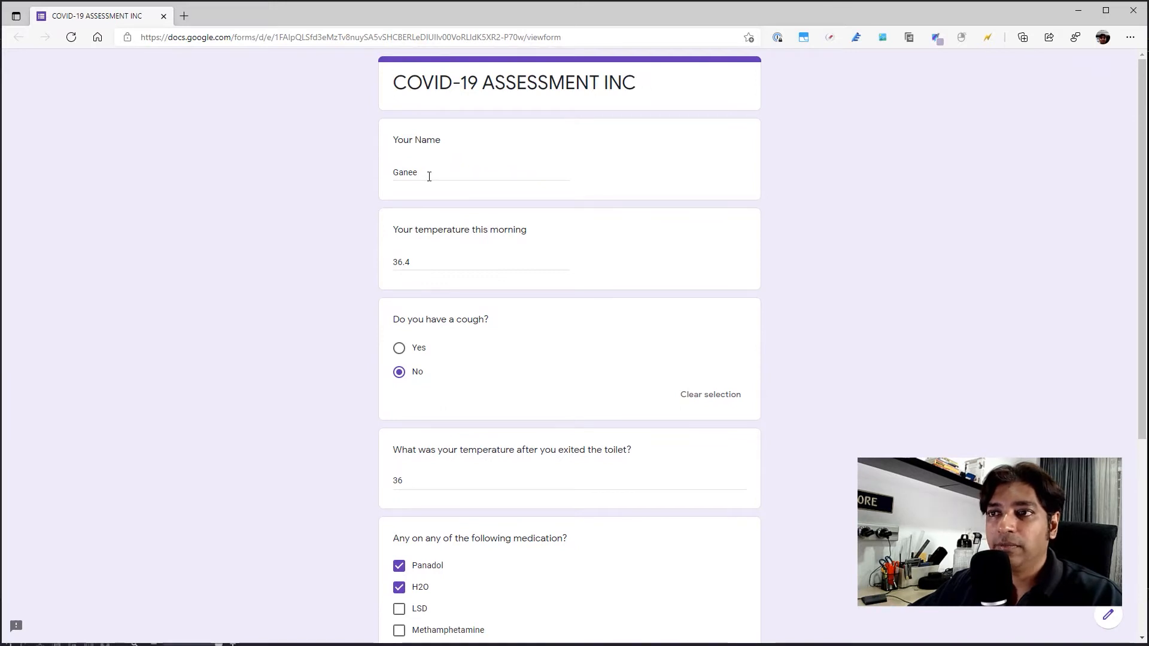
pyautogui.scroll(-3)
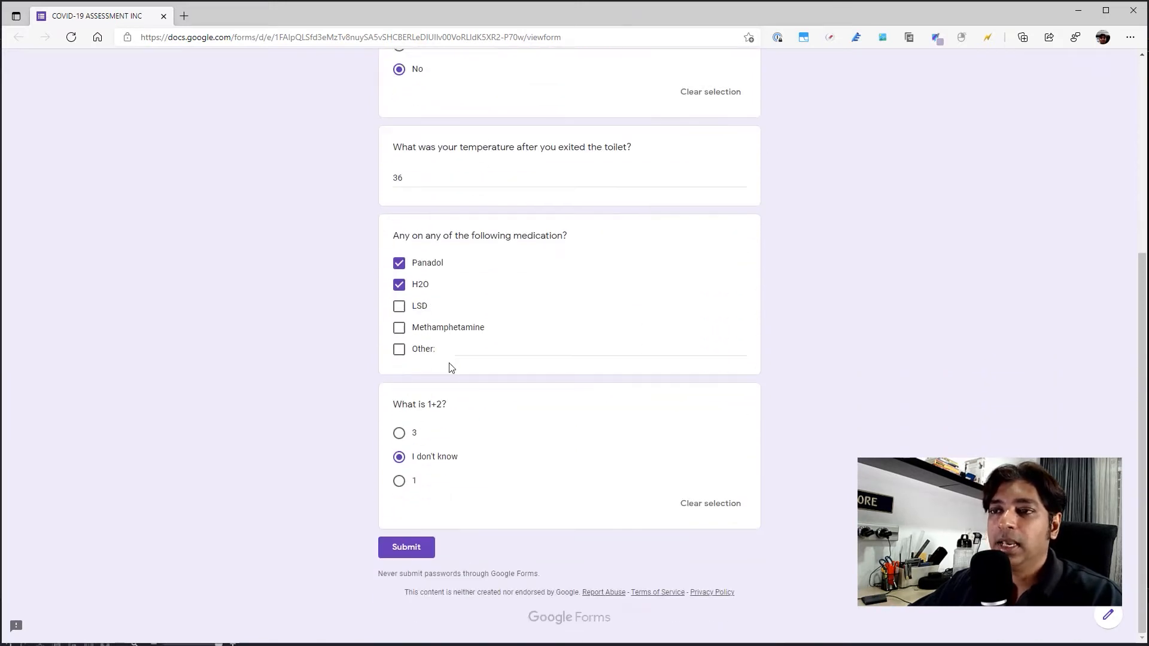
pyautogui.scroll(3)
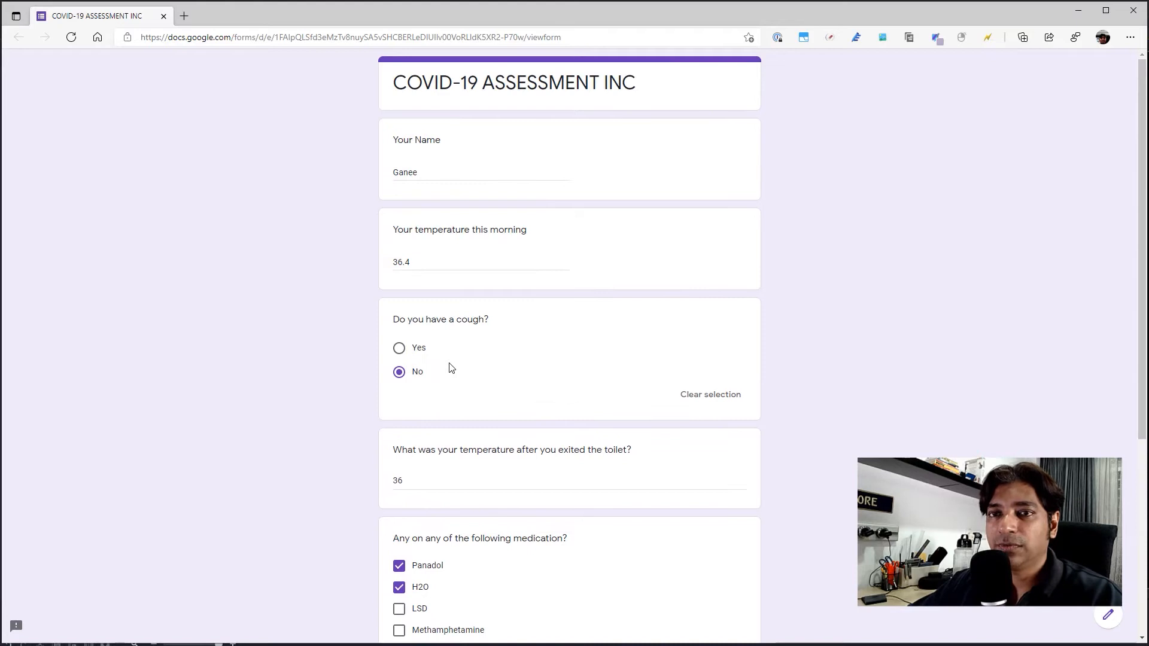
pyautogui.scroll(-3)
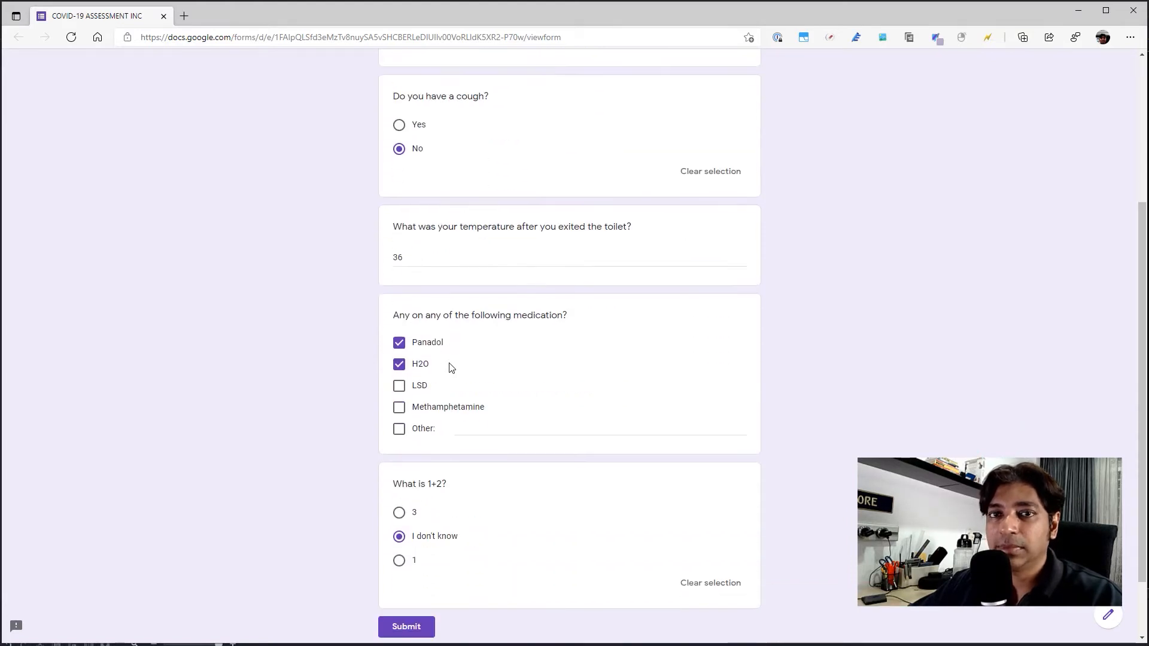
pyautogui.scroll(3)
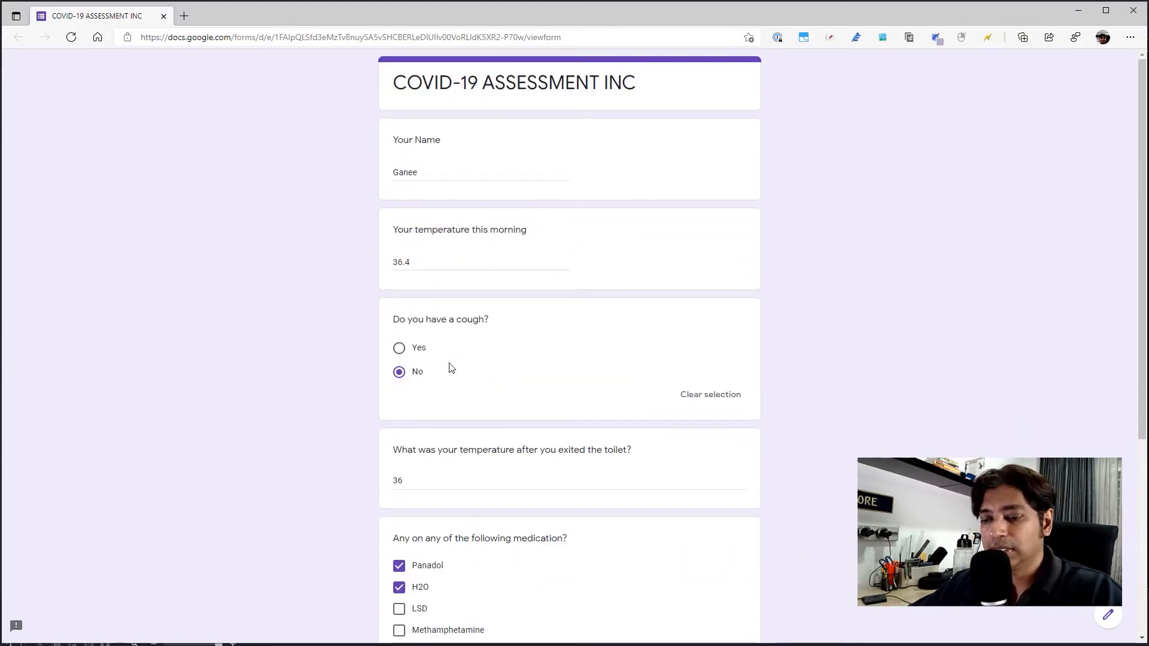
# Step: Reload the form despite unsaved changes and check every answer is restored by Autofill
pyautogui.click(71, 37)
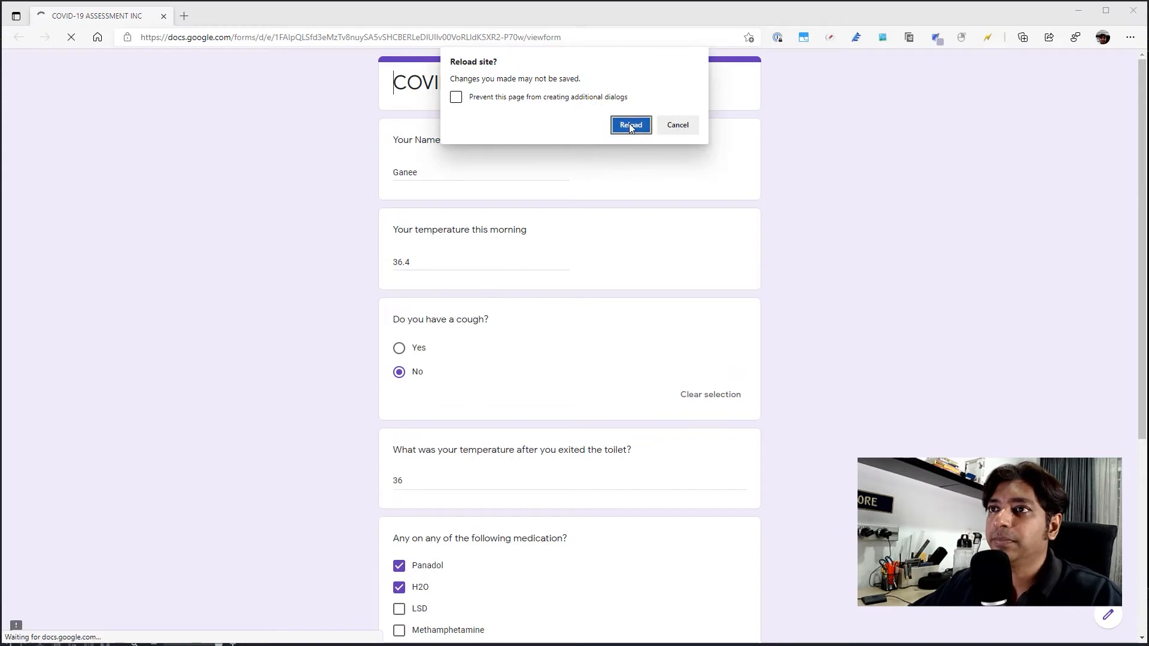
pyautogui.click(630, 125)
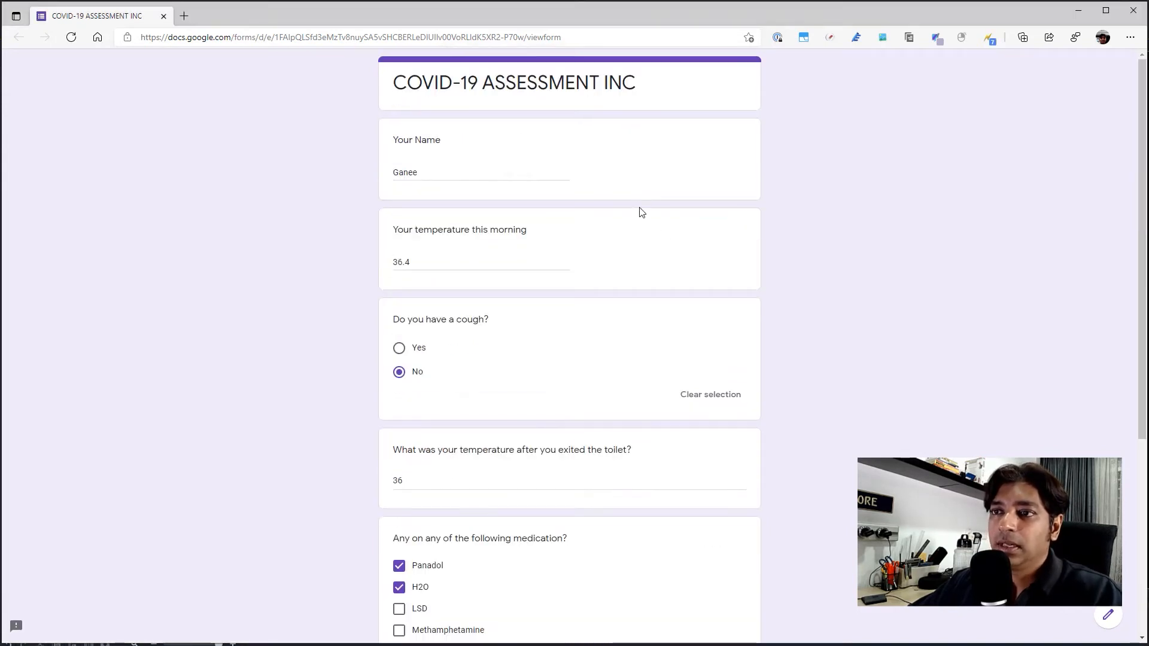
pyautogui.scroll(-3)
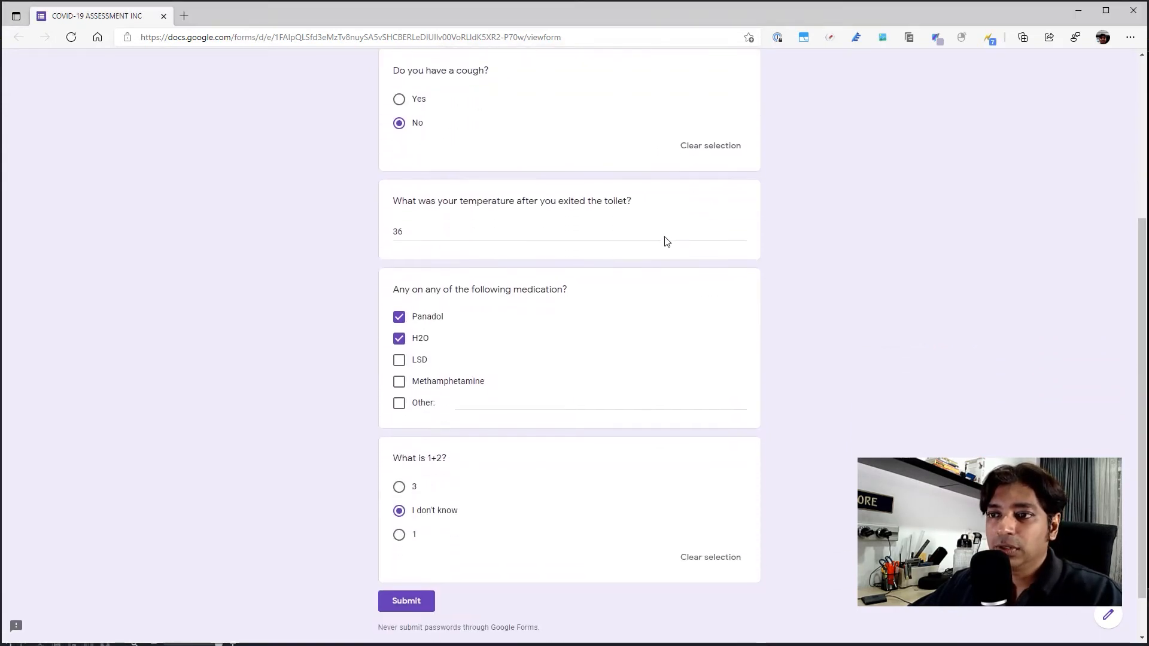
pyautogui.scroll(-3)
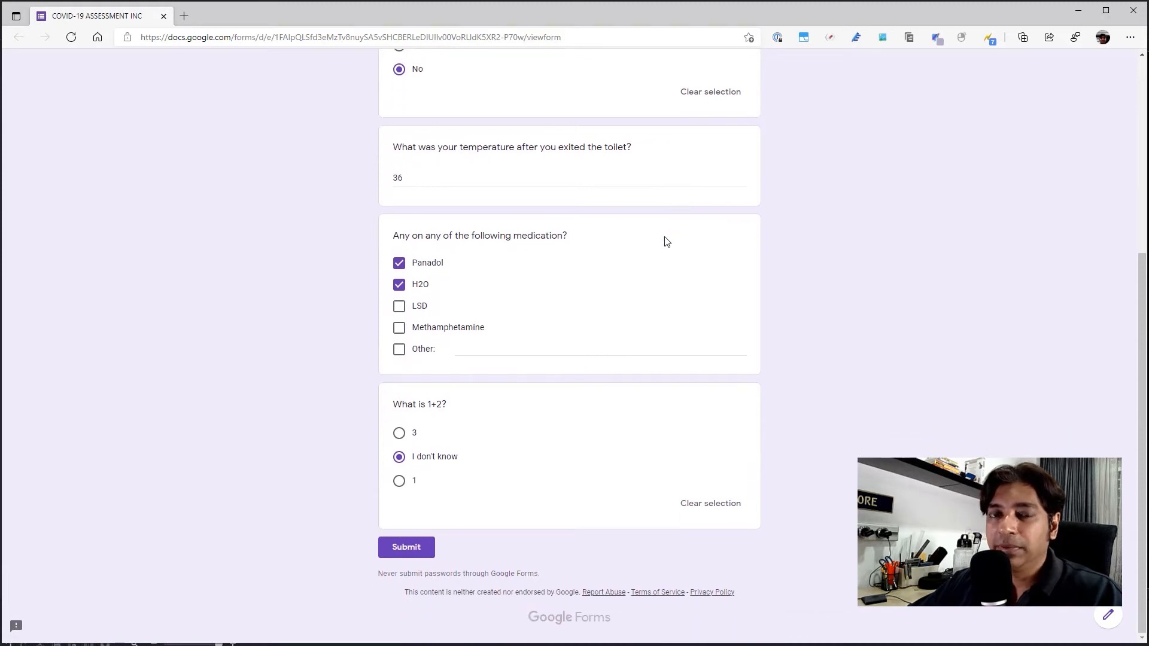
pyautogui.scroll(3)
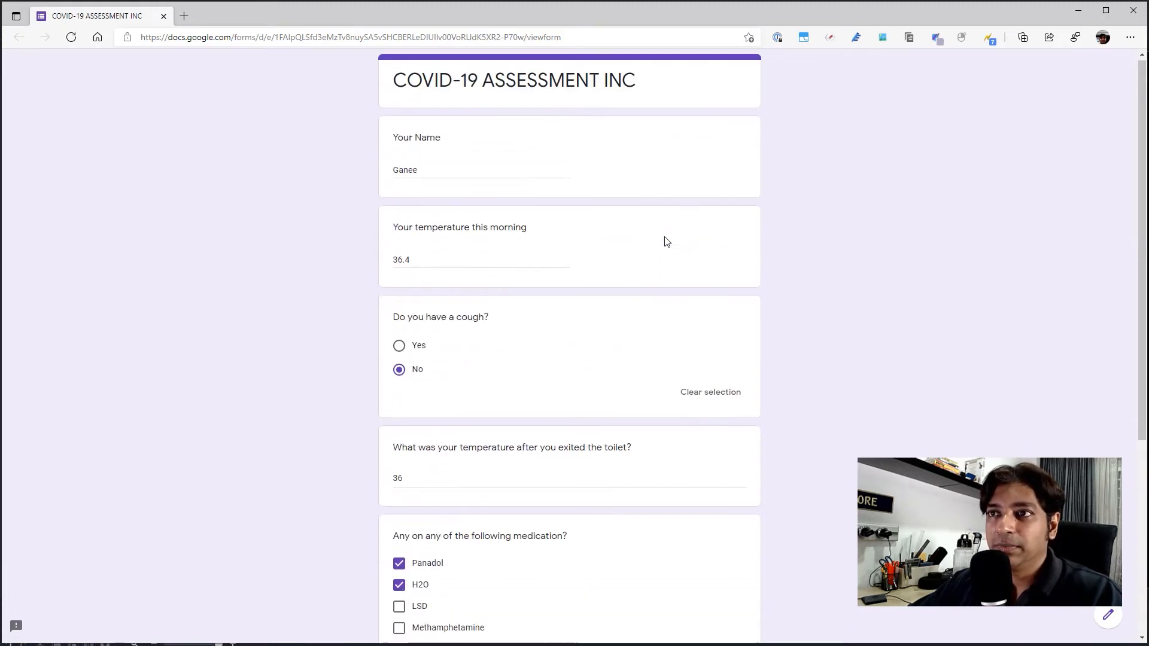
pyautogui.scroll(-3)
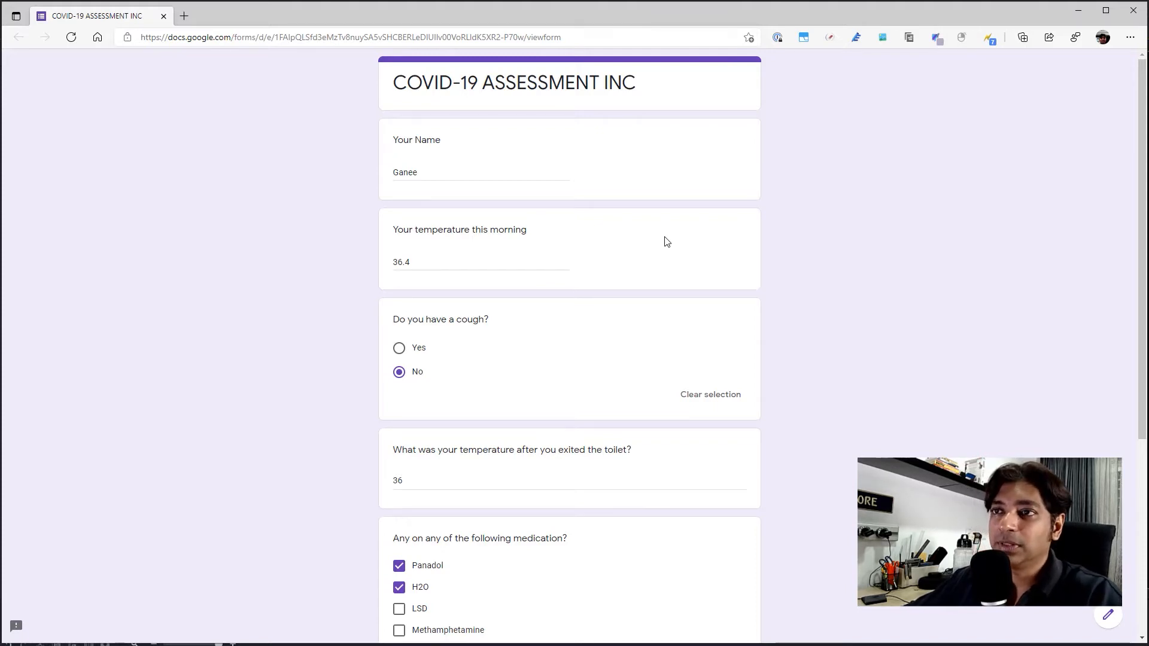
# Step: Reload the form once more and find every question left blank this time
pyautogui.click(71, 37)
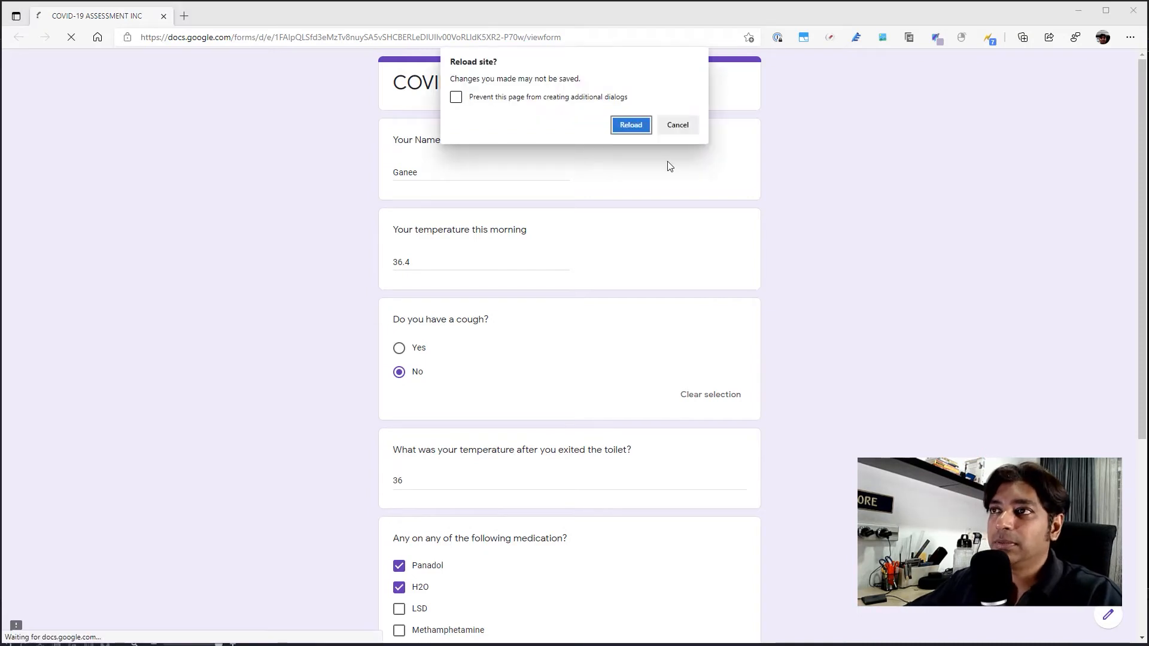
pyautogui.click(629, 125)
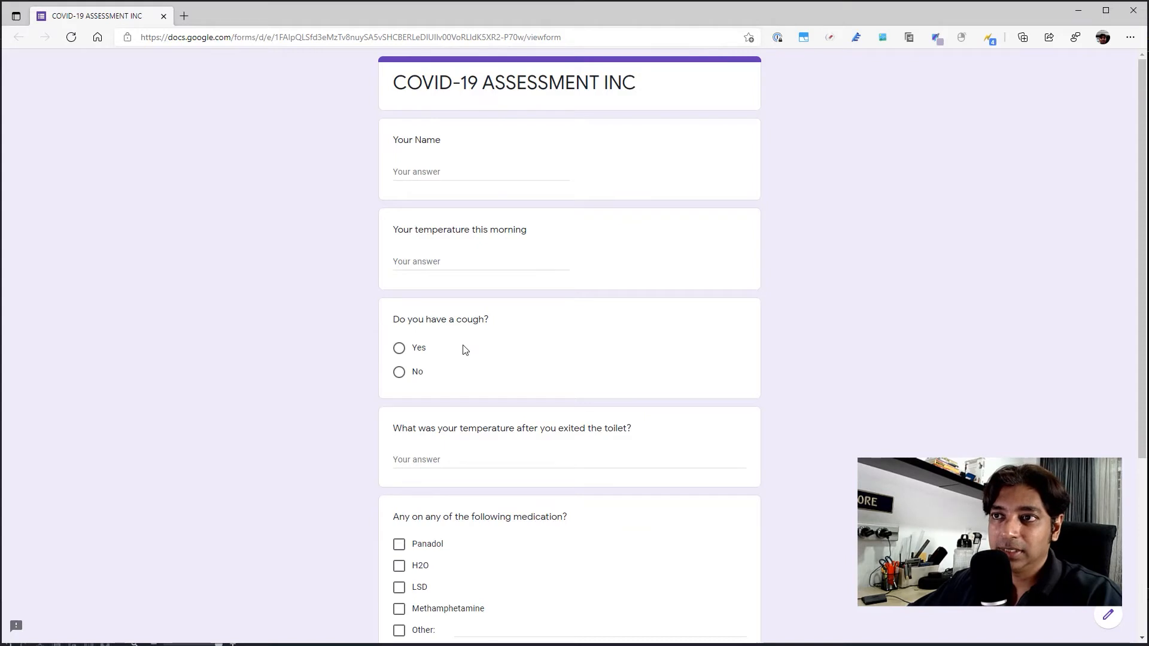
pyautogui.scroll(-3)
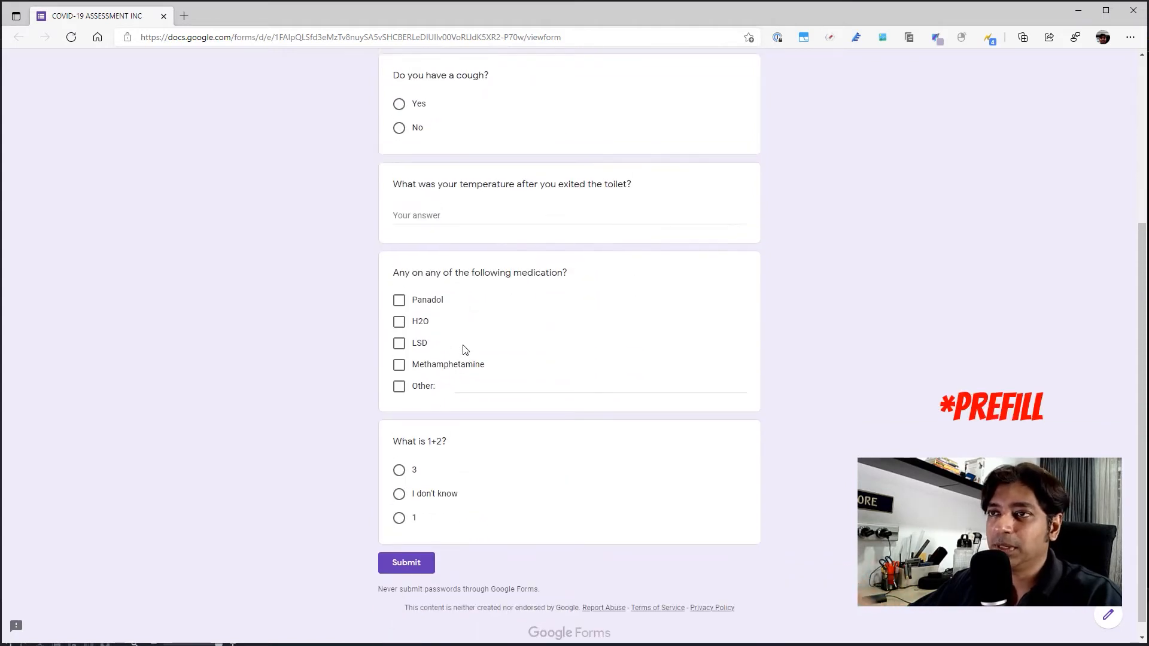
pyautogui.scroll(3)
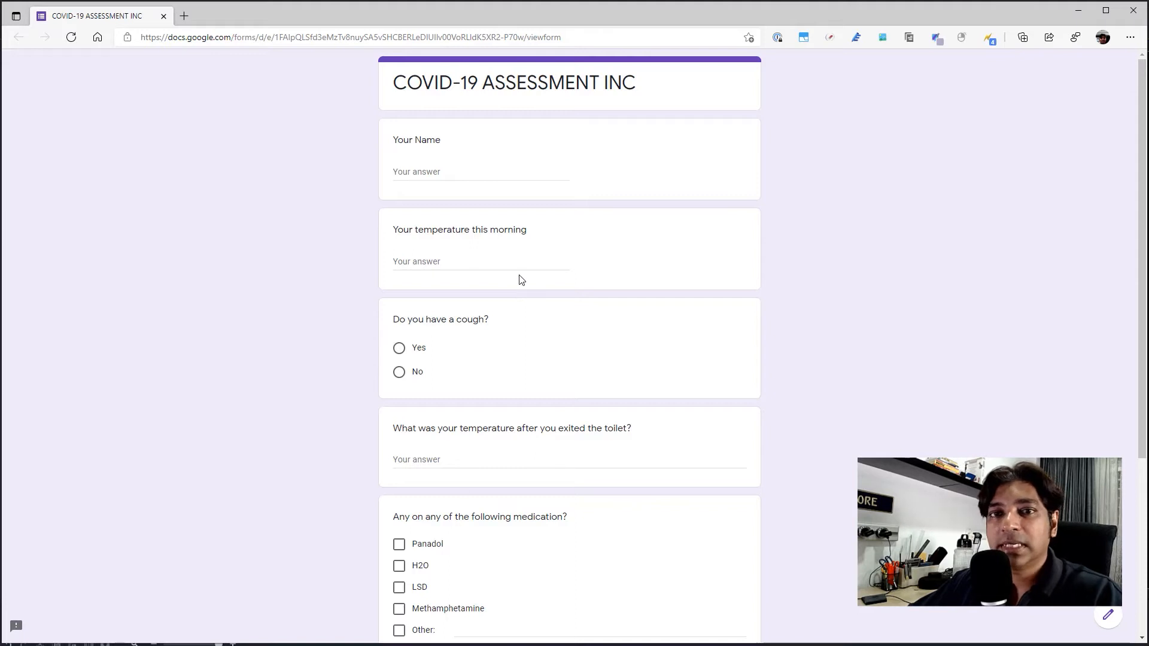
pyautogui.moveTo(994, 61)
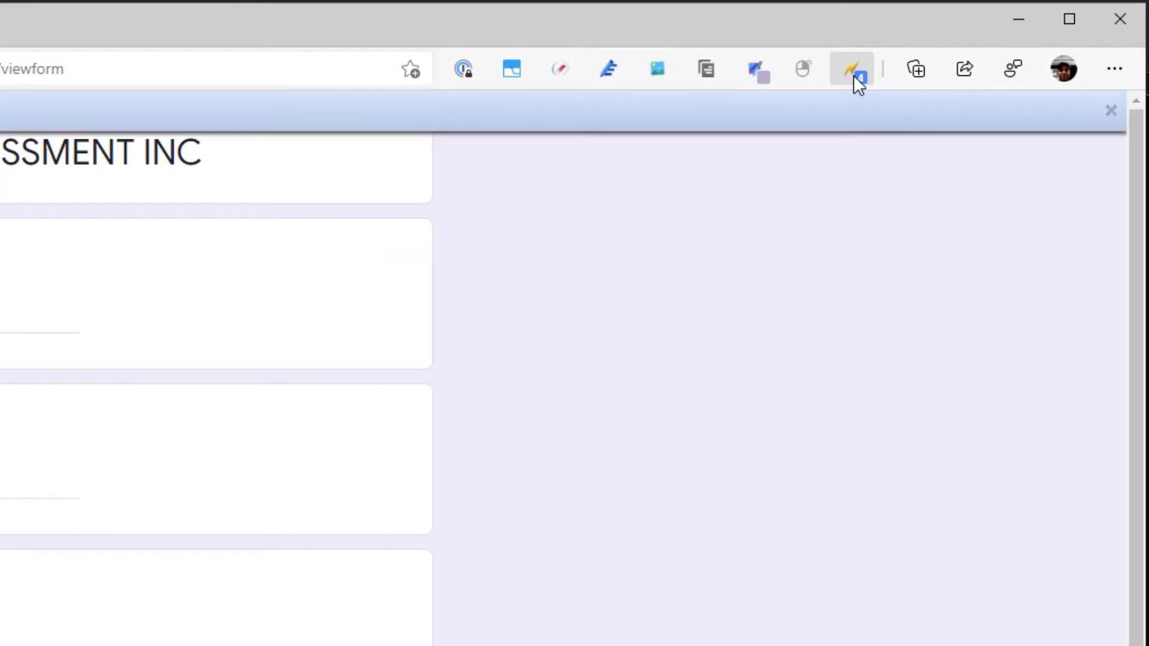
# Step: Trigger Autofill manually from its toolbar icon, refilling Ganee, 36.4, No, 36, Panadol and H2O
pyautogui.rightClick(849, 70)
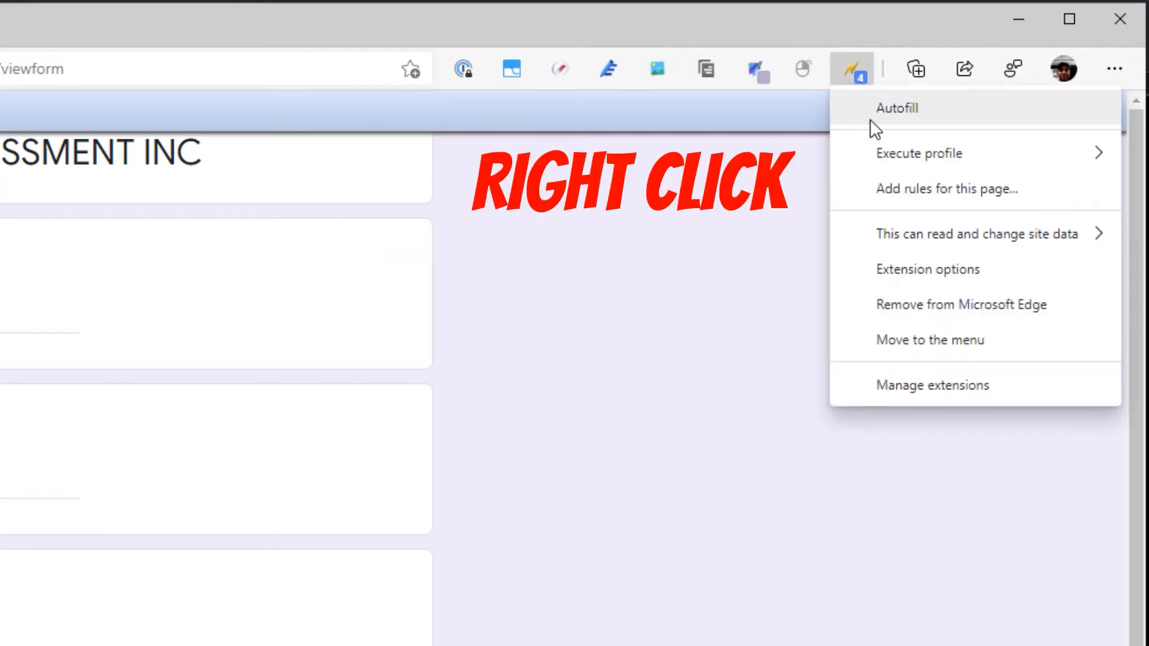
pyautogui.moveTo(919, 153)
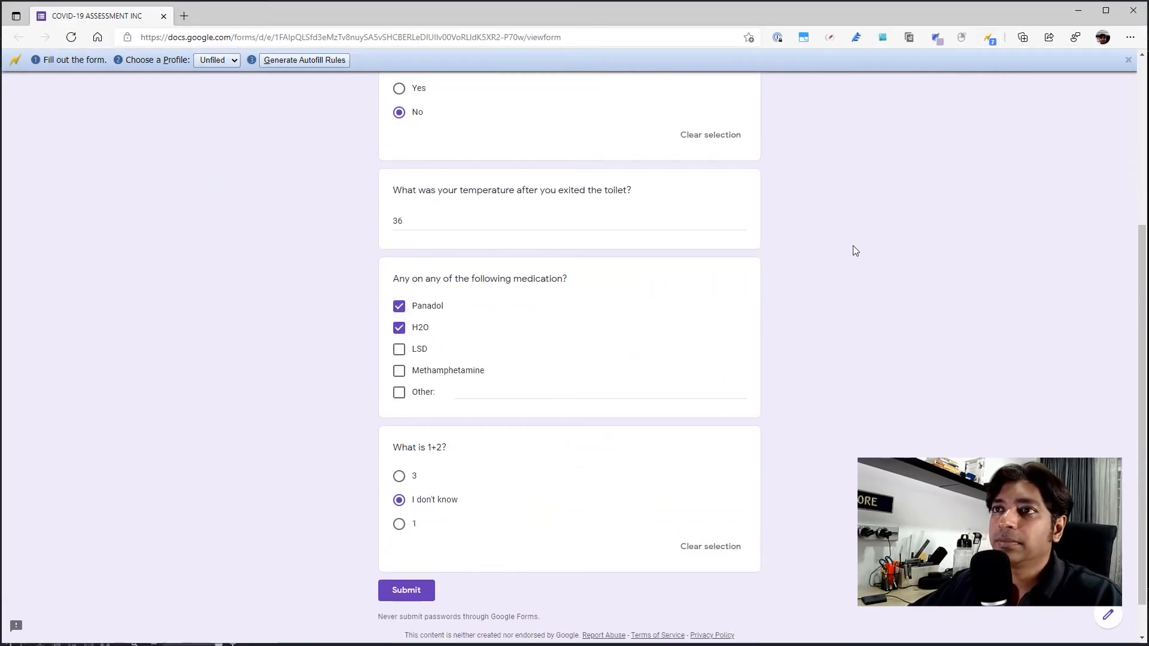
pyautogui.scroll(3)
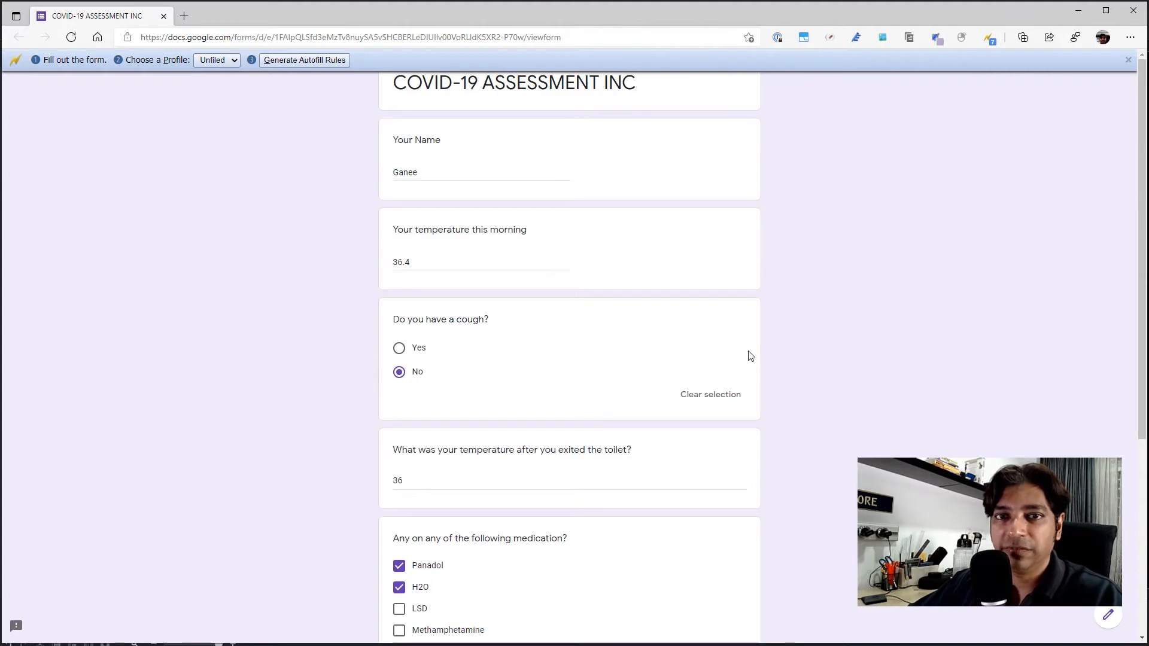
pyautogui.scroll(-3)
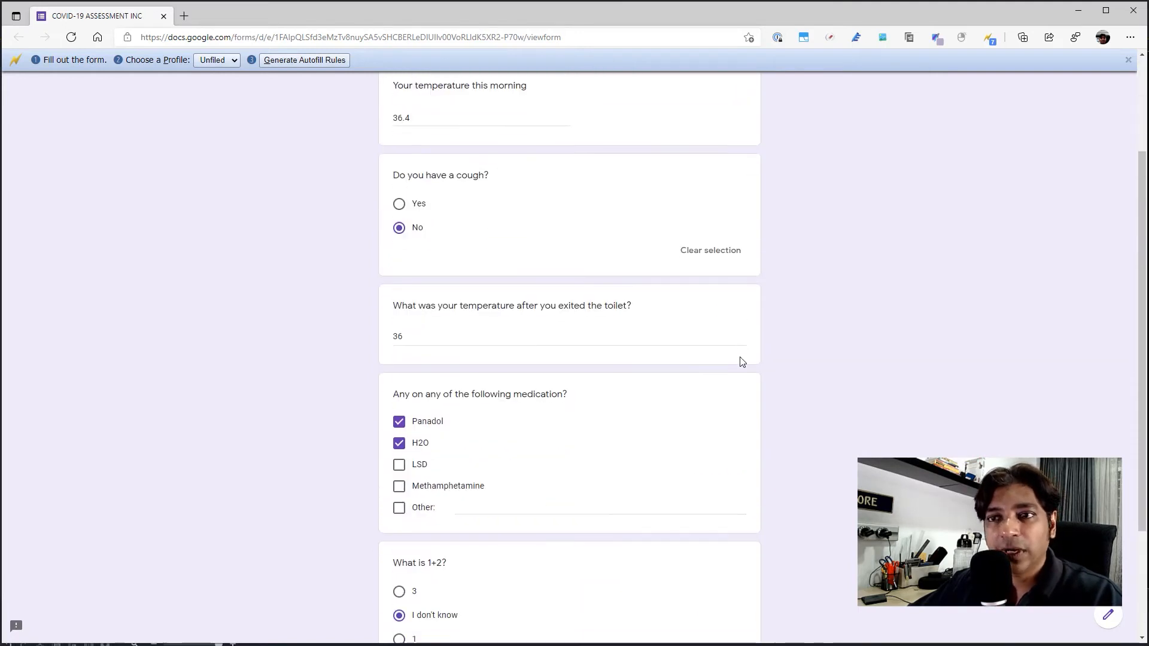
pyautogui.scroll(-3)
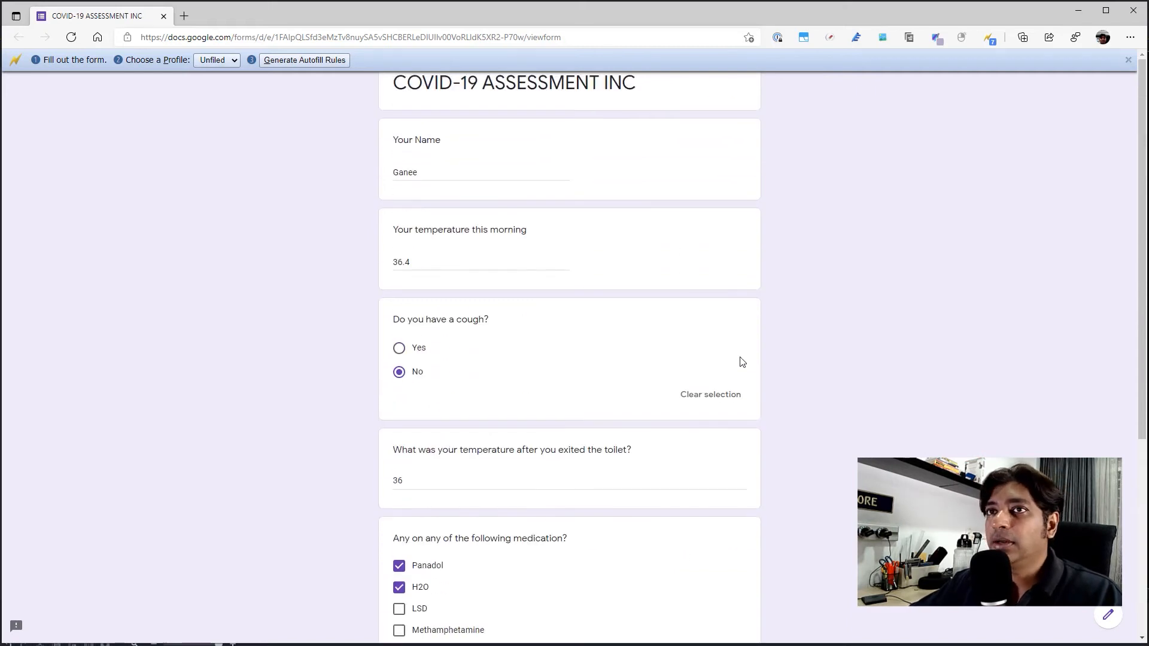
pyautogui.moveTo(1000, 88)
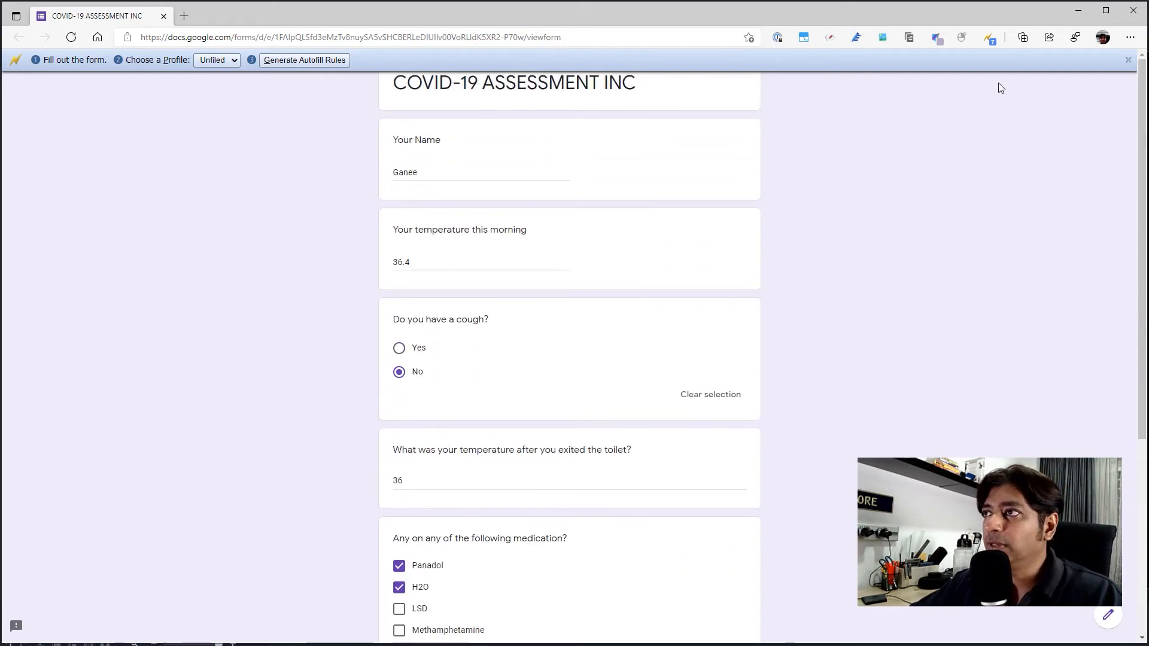
pyautogui.click(988, 37)
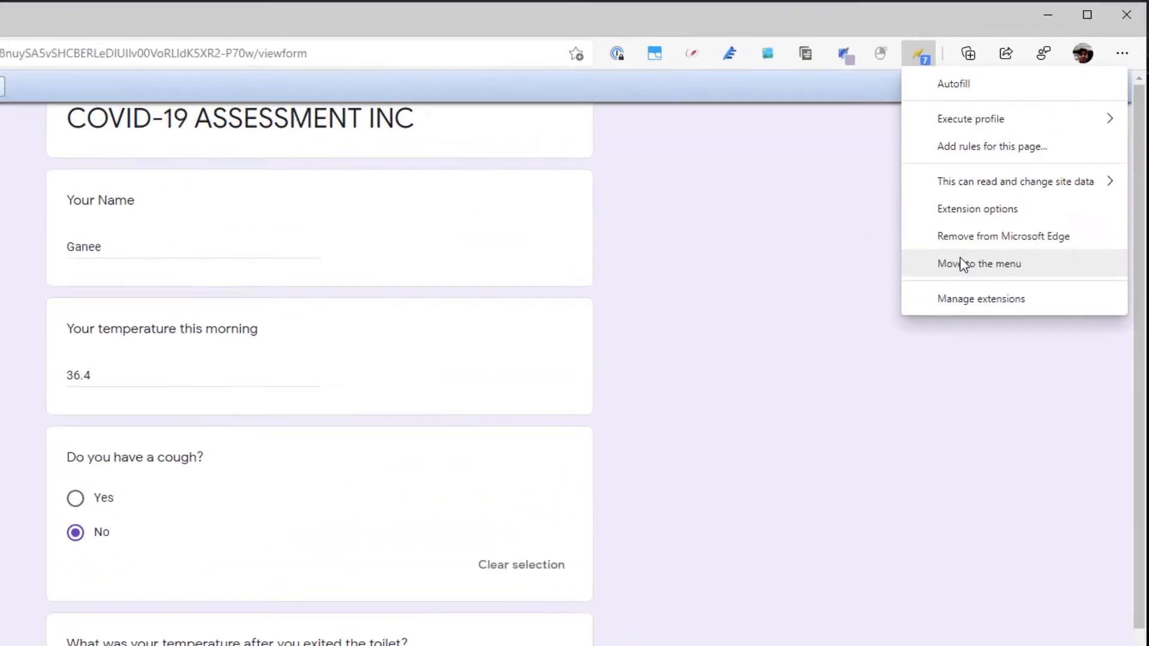
pyautogui.click(977, 208)
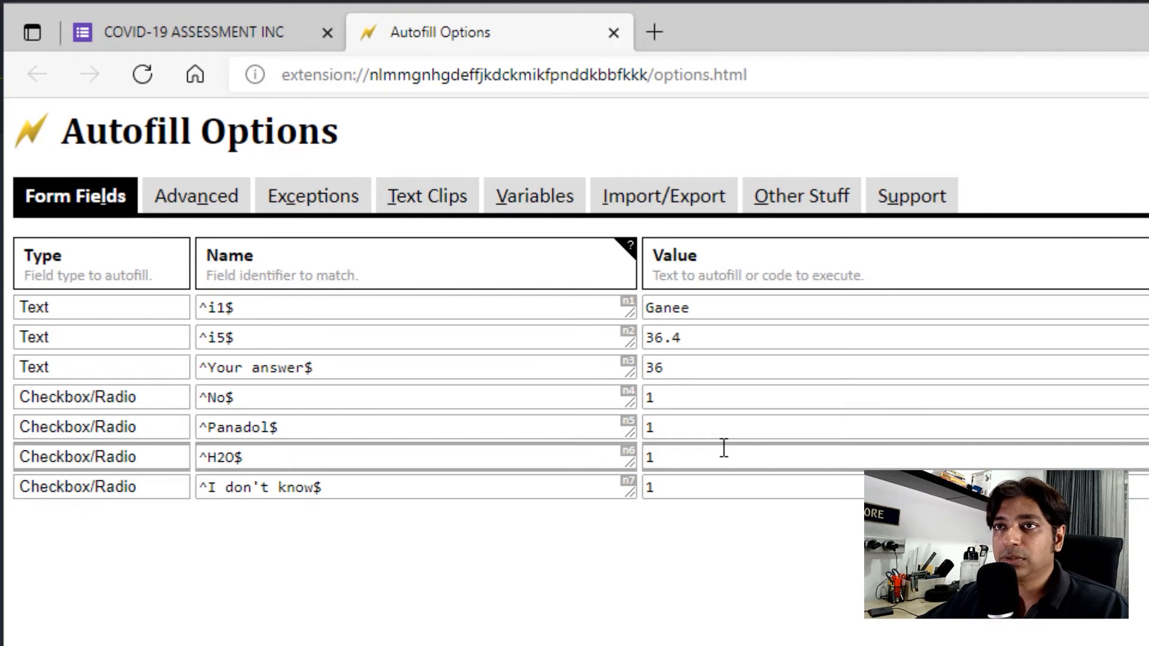
pyautogui.click(100, 366)
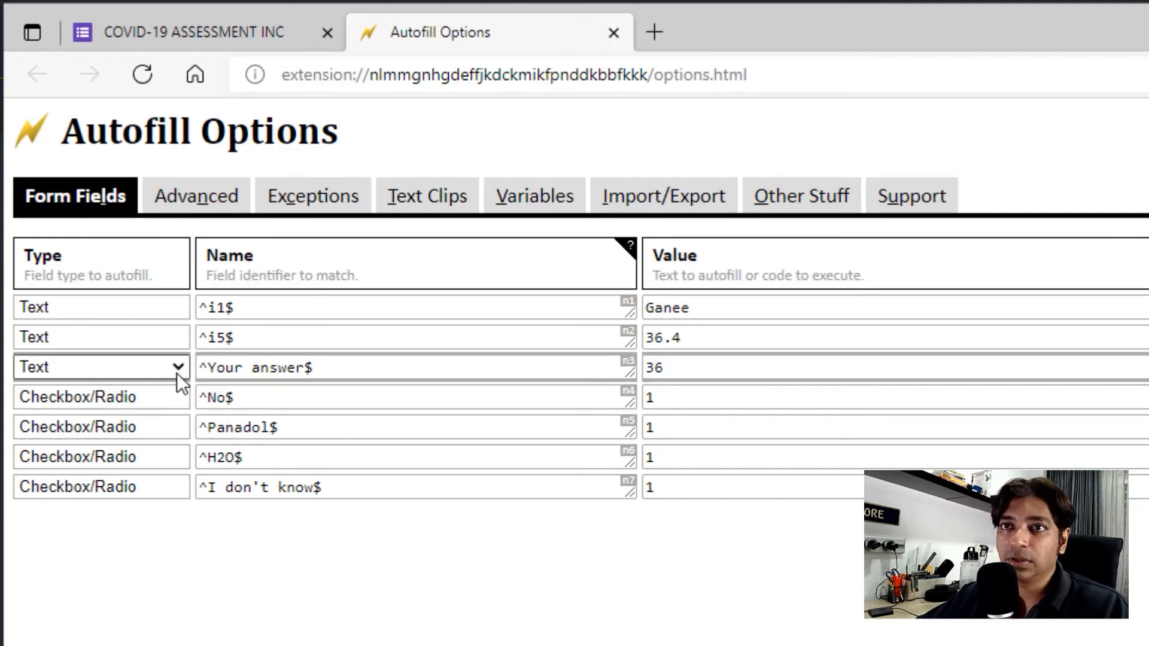
pyautogui.click(100, 367)
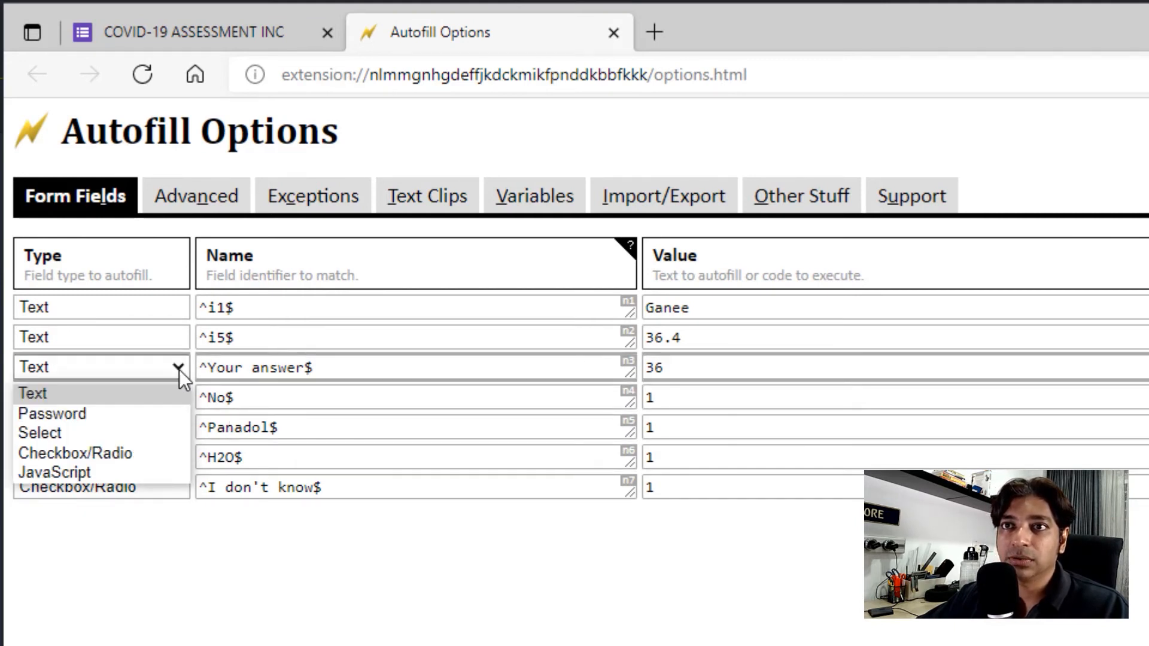
pyautogui.click(76, 452)
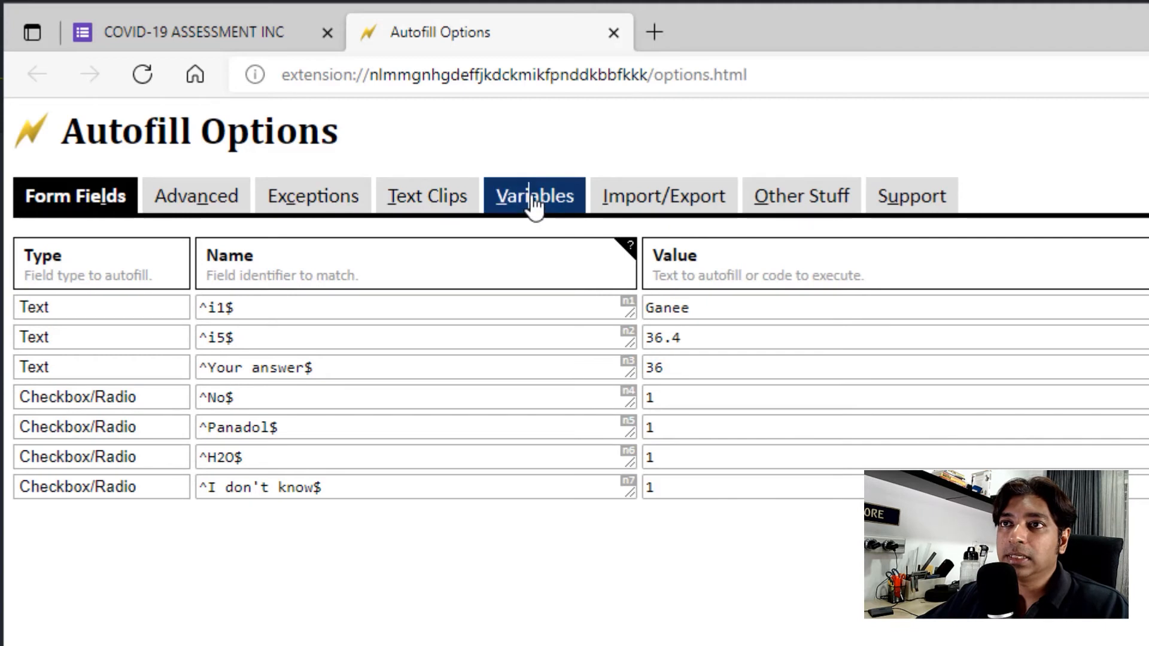
# Step: Save a variable rand_30_35 = javascript:Math.floor(Math.random()*(35-30+1)+30) in Autofill's Variables
pyautogui.click(533, 195)
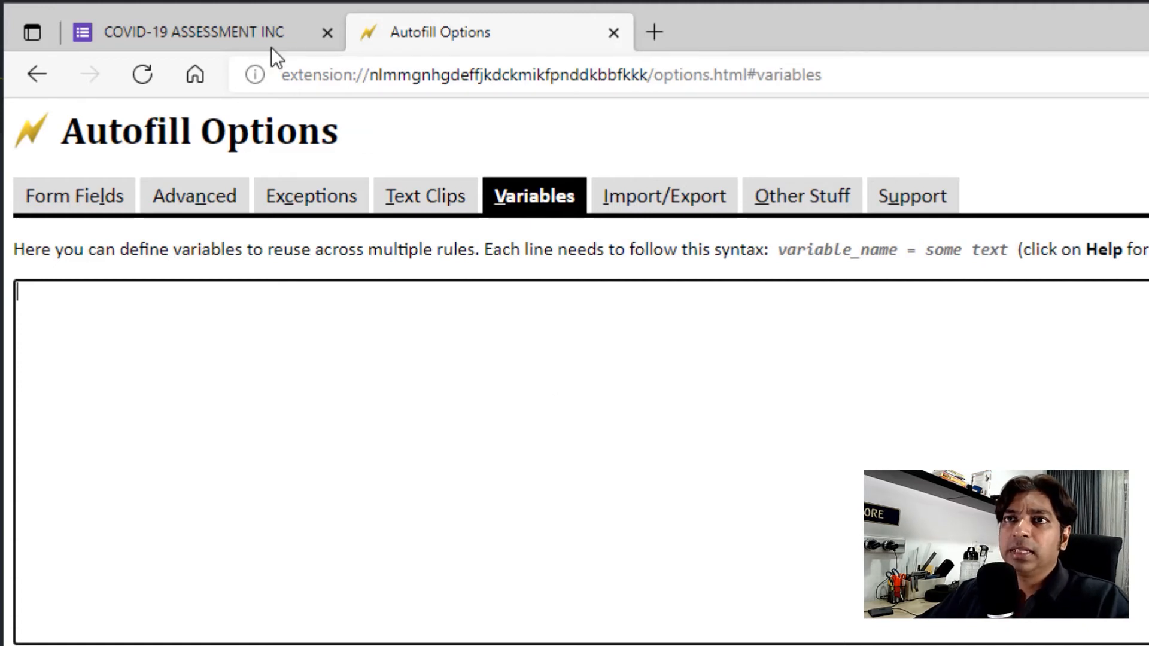
pyautogui.click(194, 31)
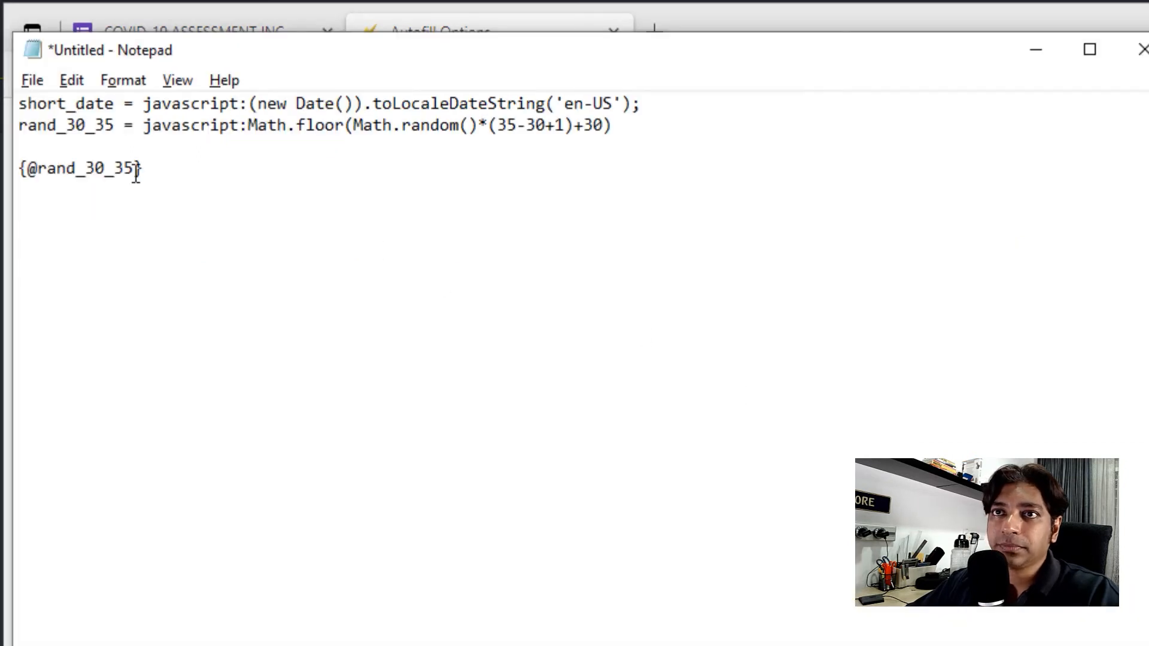
pyautogui.moveTo(19, 125); pyautogui.dragTo(579, 126)
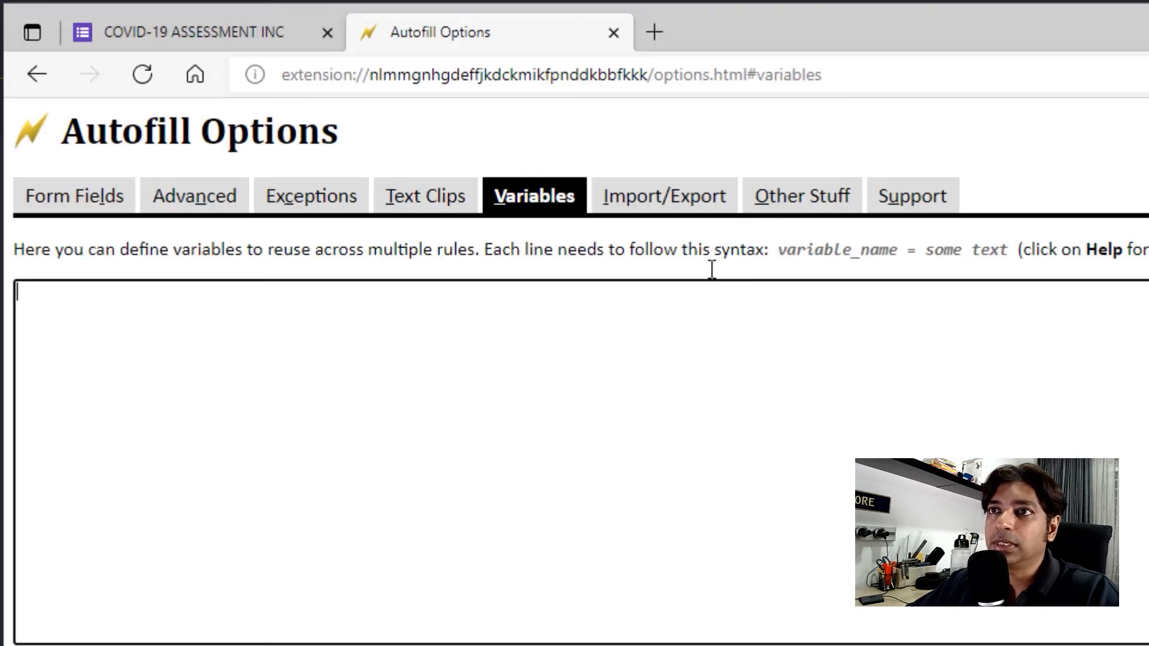
pyautogui.write('rand_30_35 = javascript:Math.floor(Math.random()*(35-30+1)+30)')
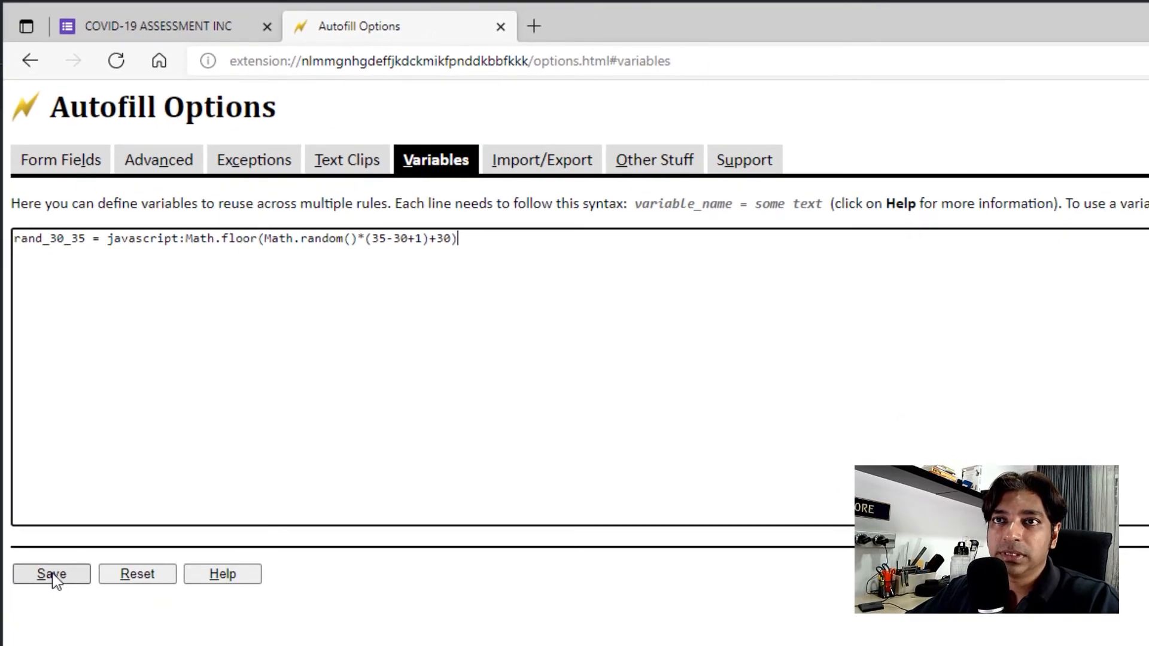
pyautogui.click(52, 573)
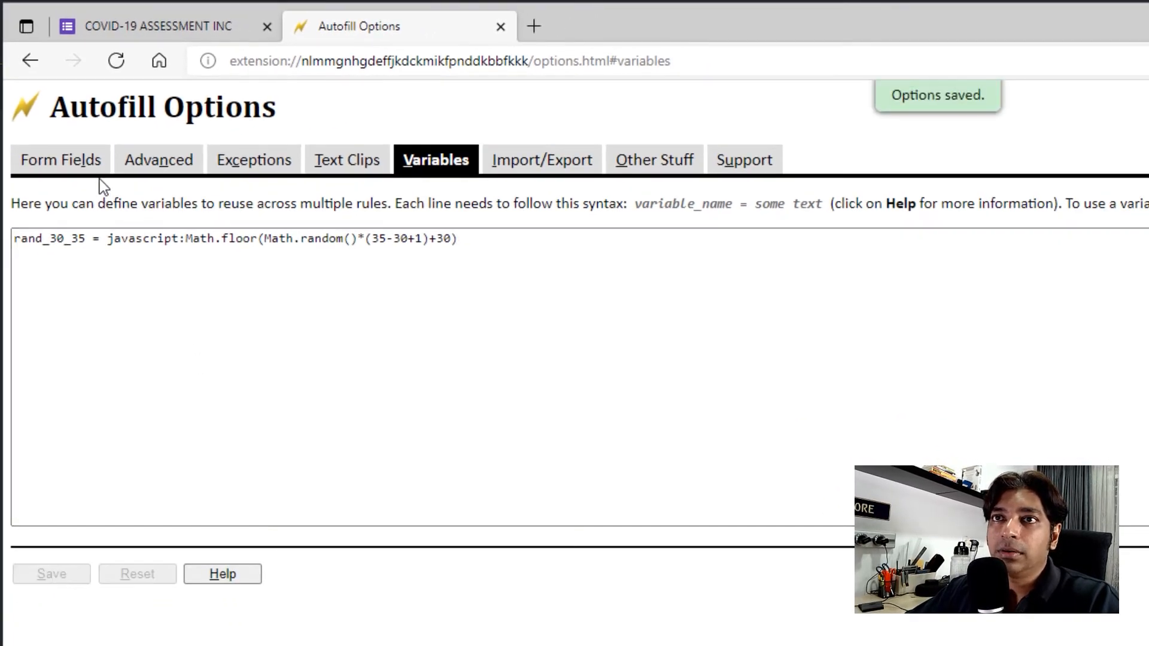
pyautogui.click(58, 238)
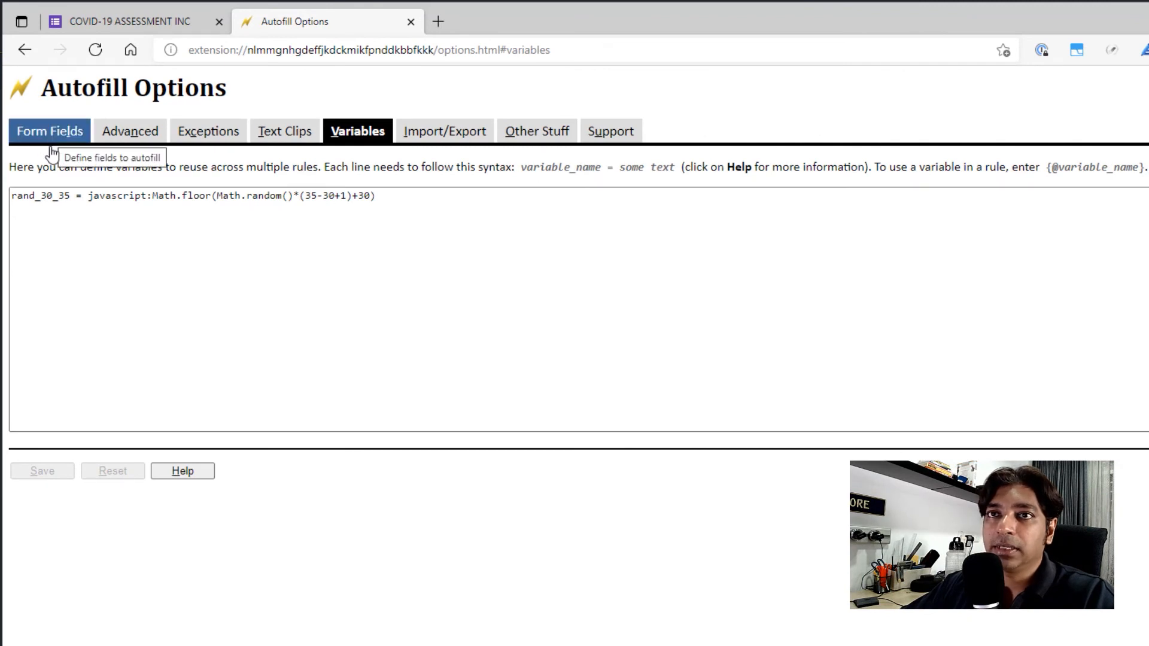
pyautogui.click(49, 131)
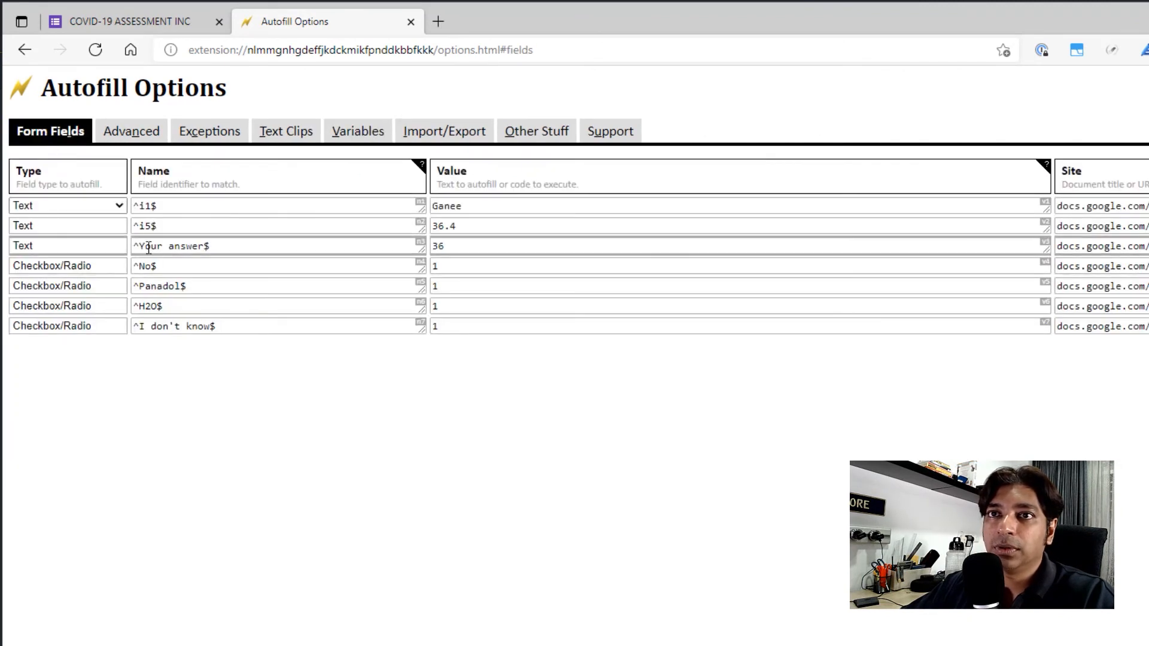
pyautogui.doubleClick(443, 227)
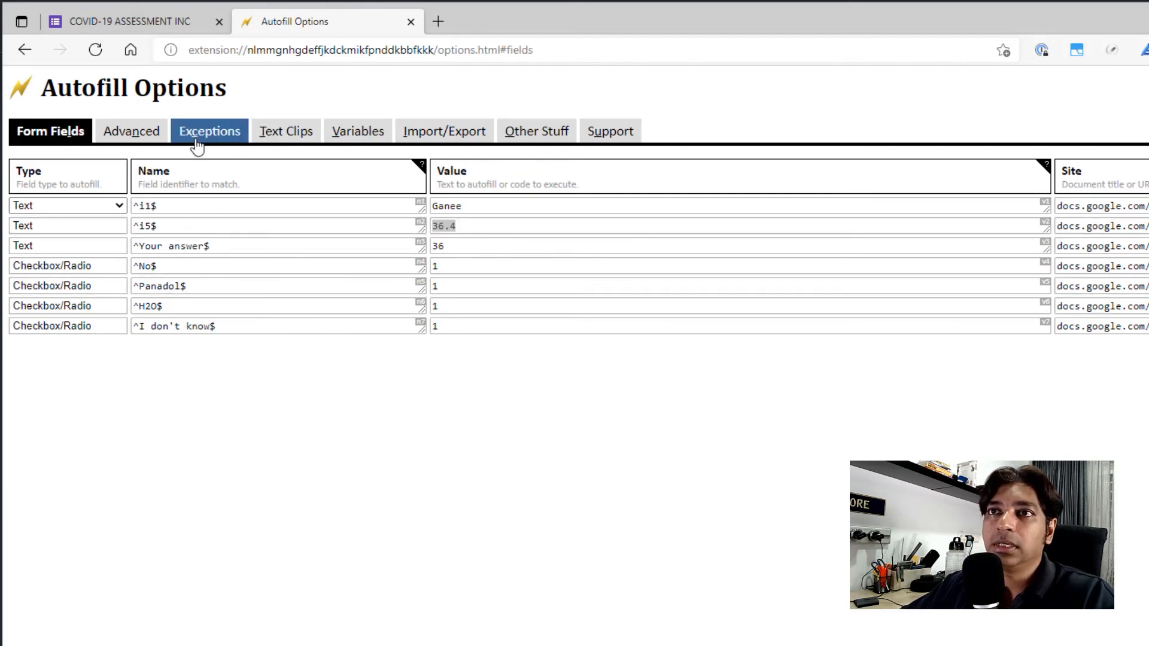
pyautogui.click(358, 132)
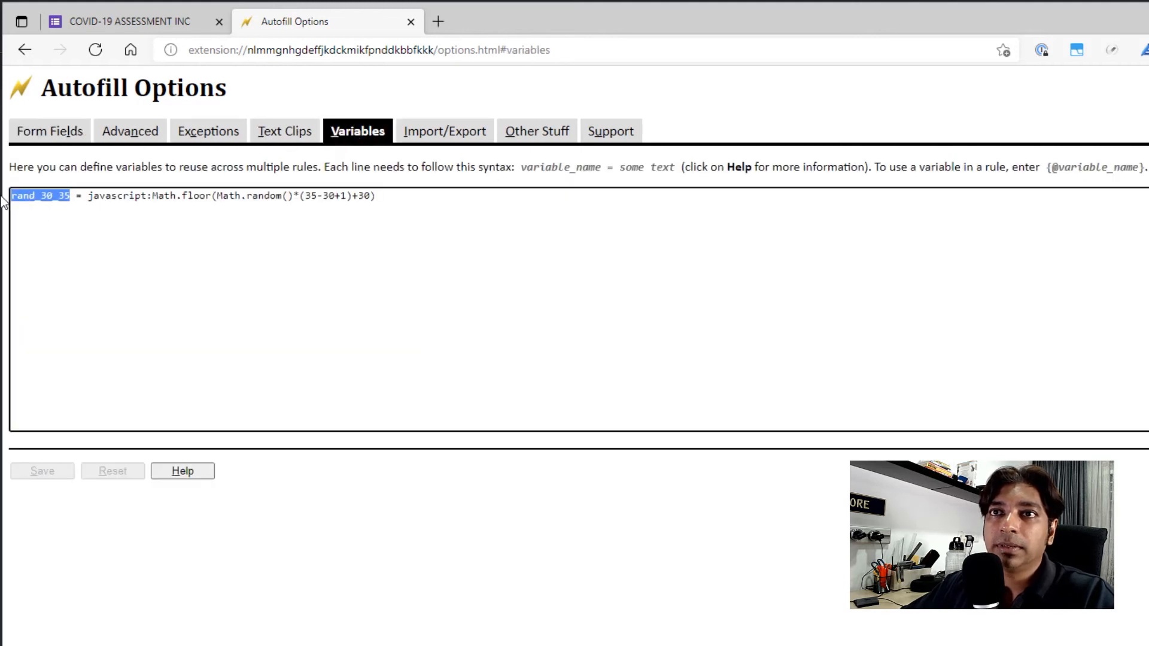
pyautogui.click(49, 131)
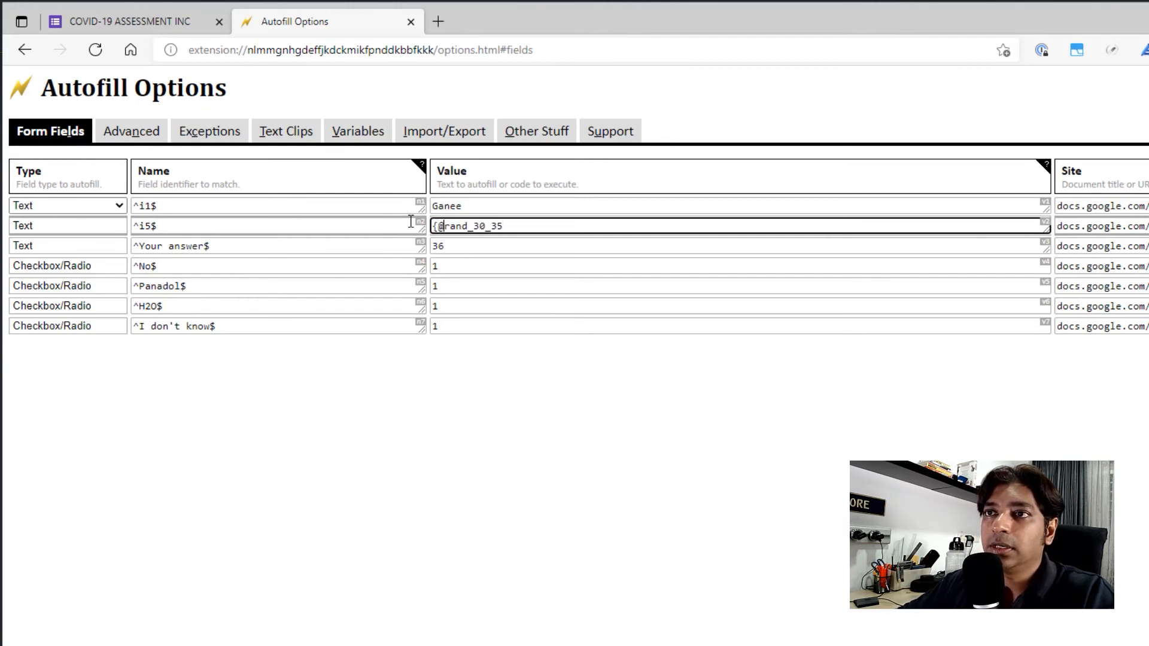
pyautogui.write('}')
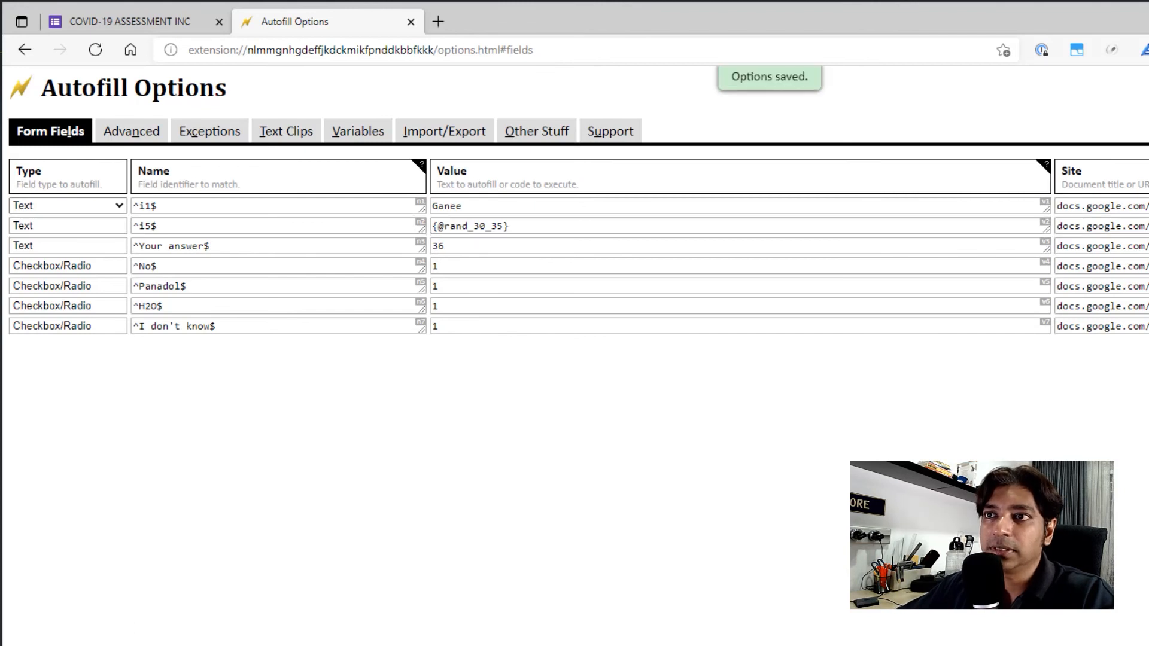
pyautogui.click(128, 20)
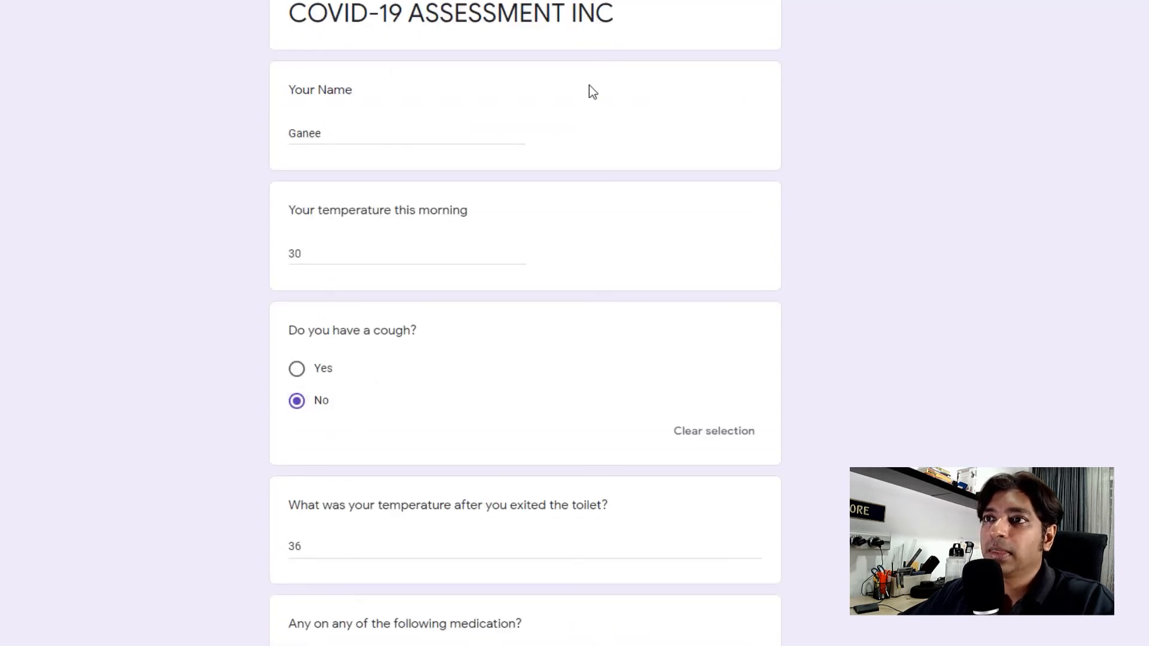
pyautogui.moveTo(307, 244)
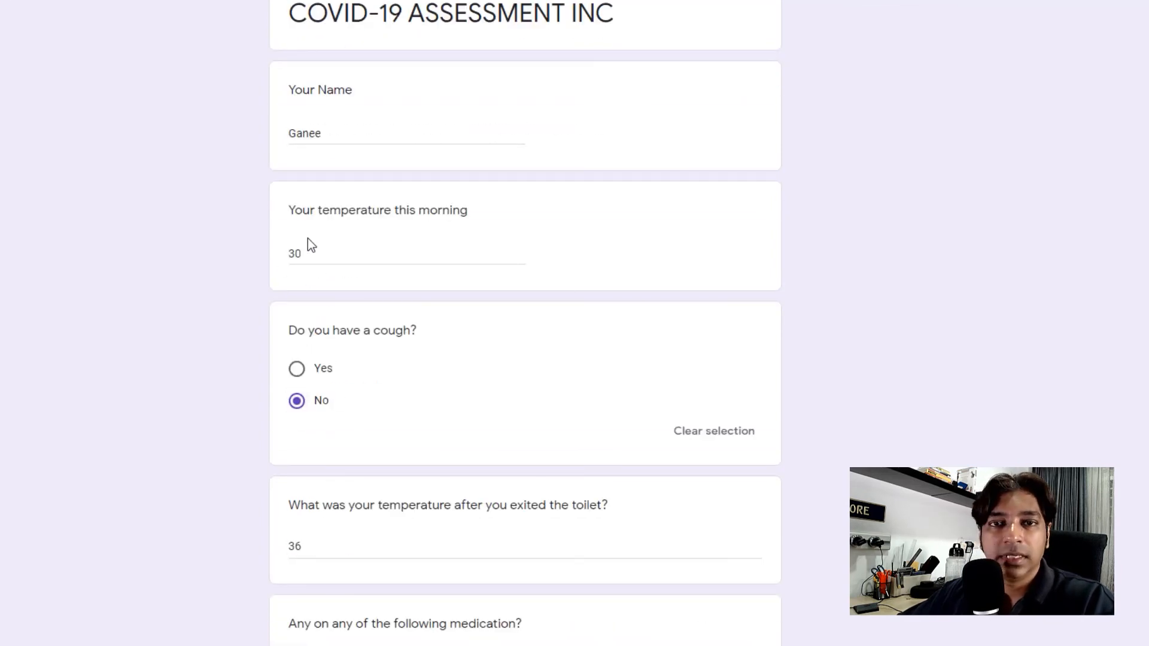
pyautogui.moveTo(311, 283)
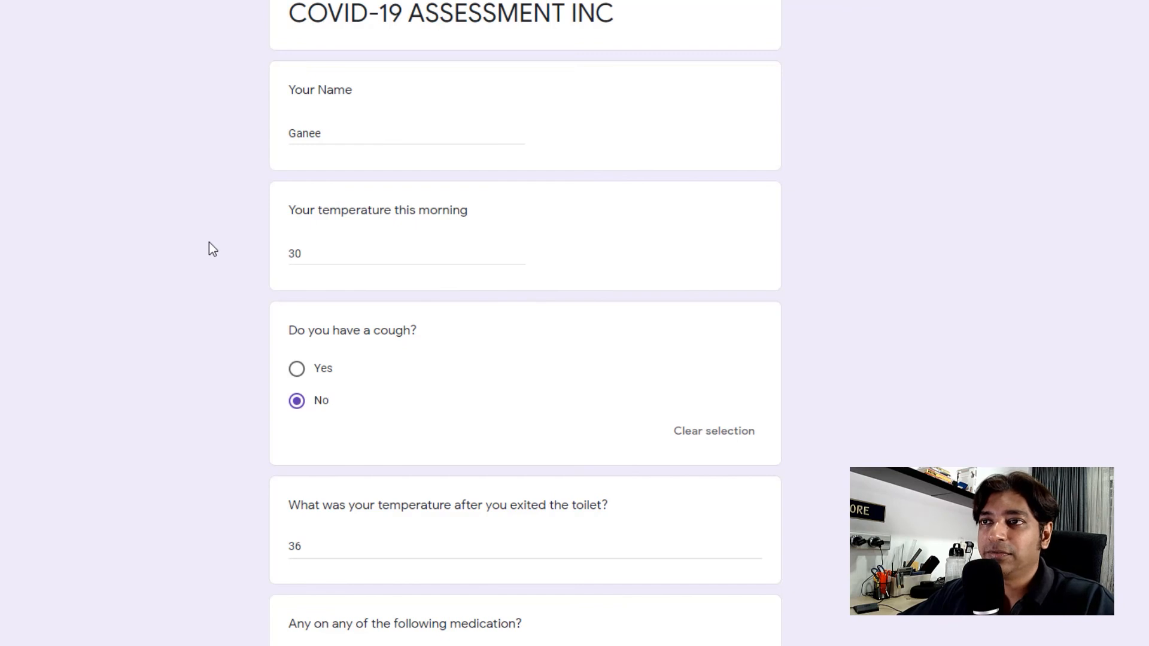
pyautogui.moveTo(43, 122)
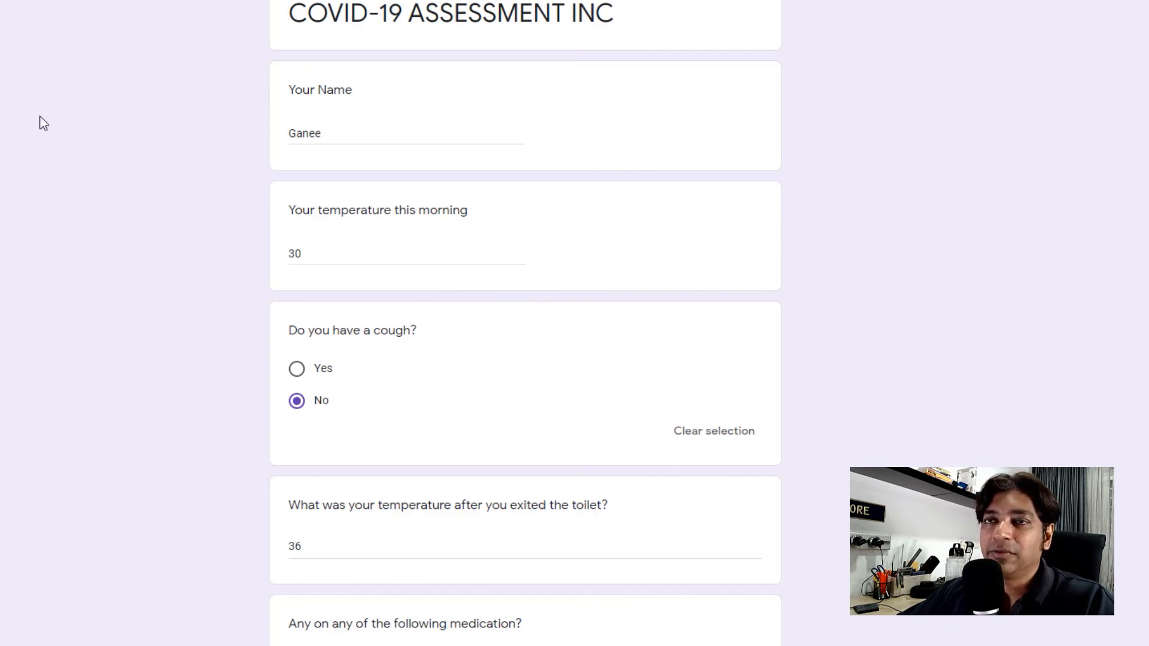
pyautogui.moveTo(100, 181)
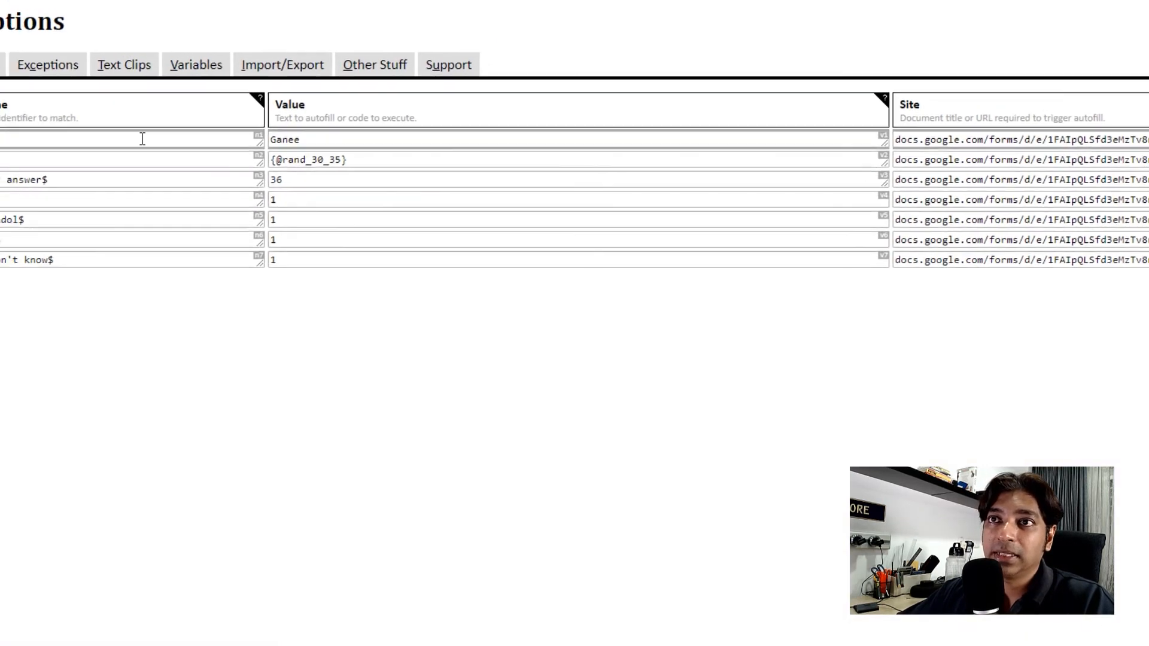
pyautogui.click(129, 130)
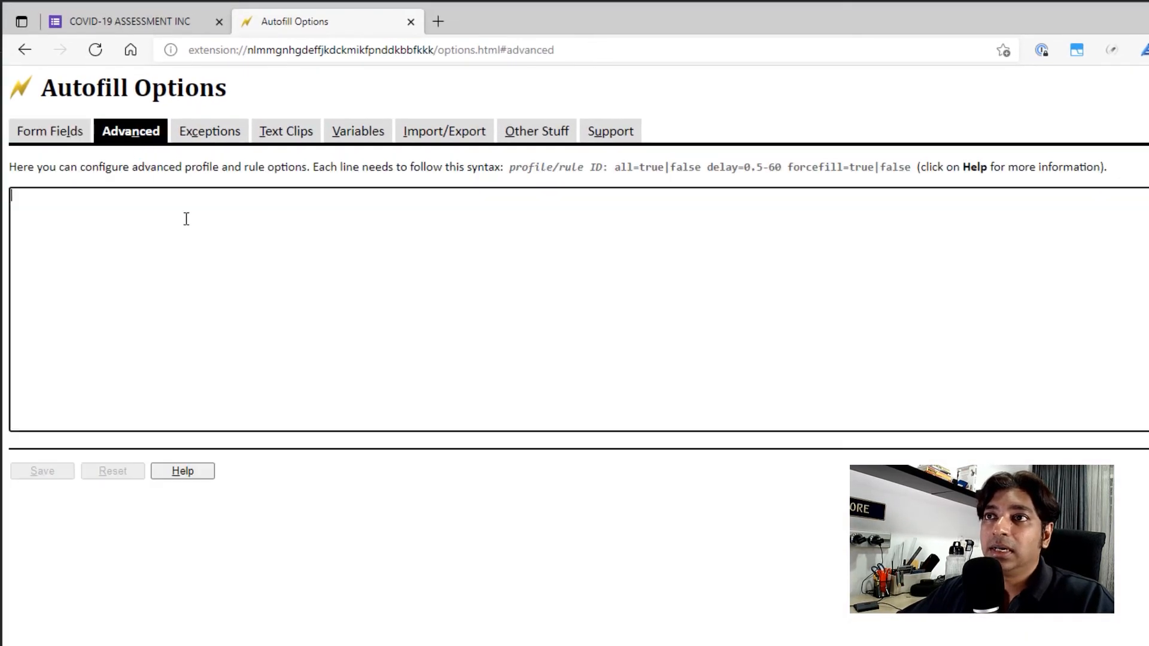
pyautogui.click(208, 132)
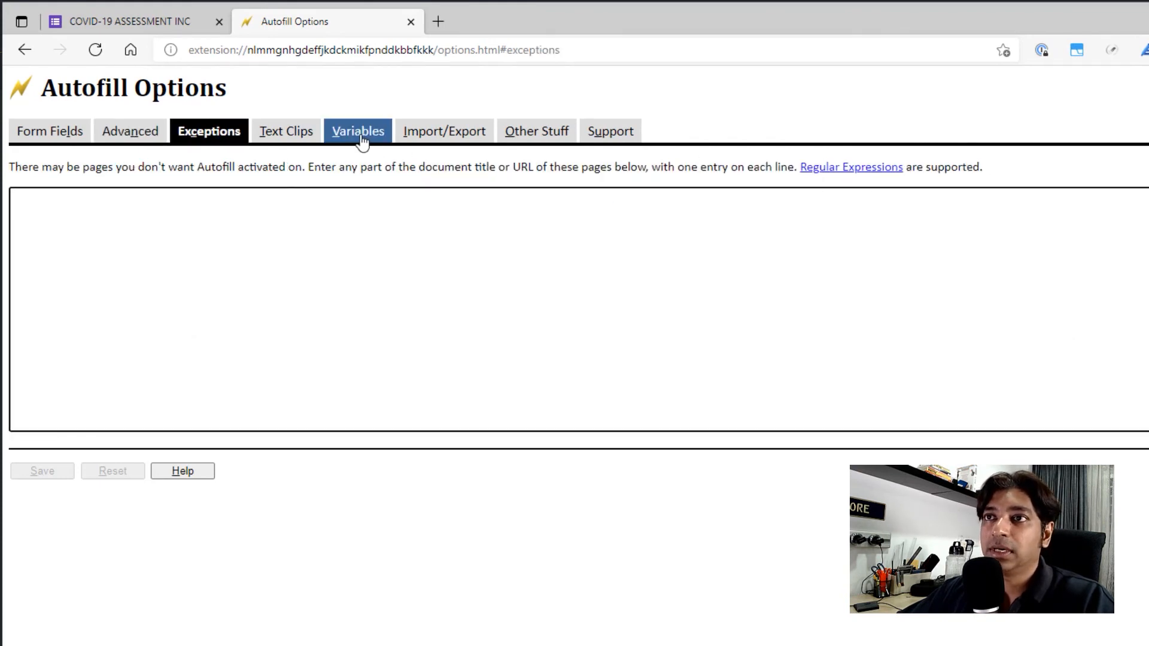
pyautogui.click(358, 132)
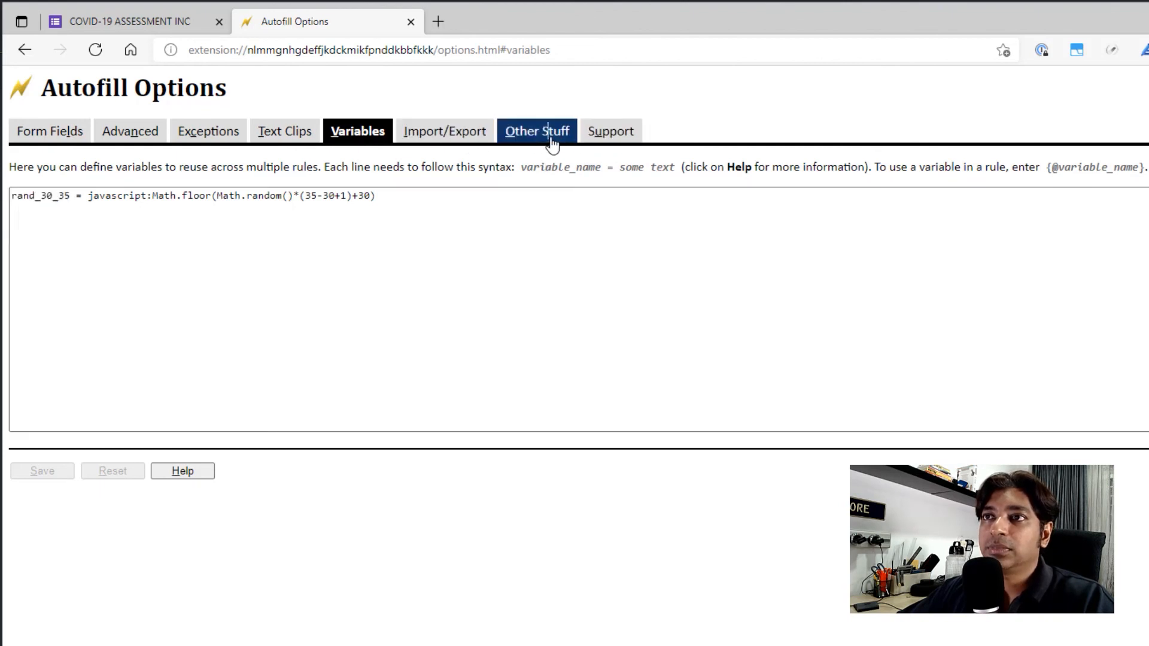
pyautogui.click(536, 132)
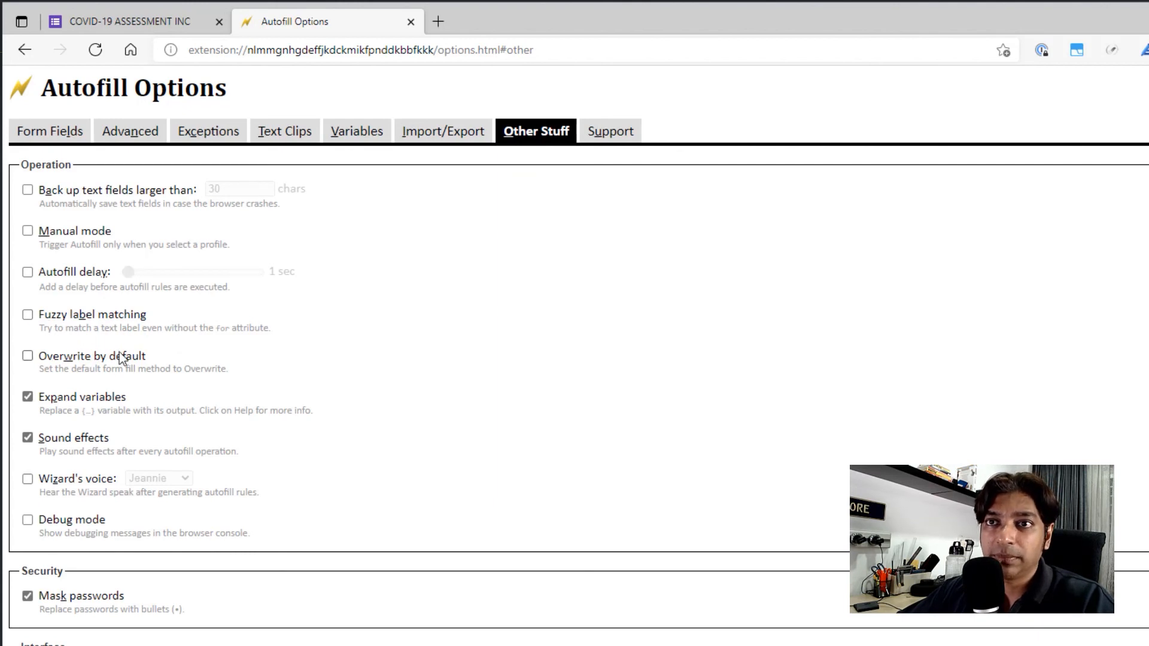
pyautogui.moveTo(122, 120)
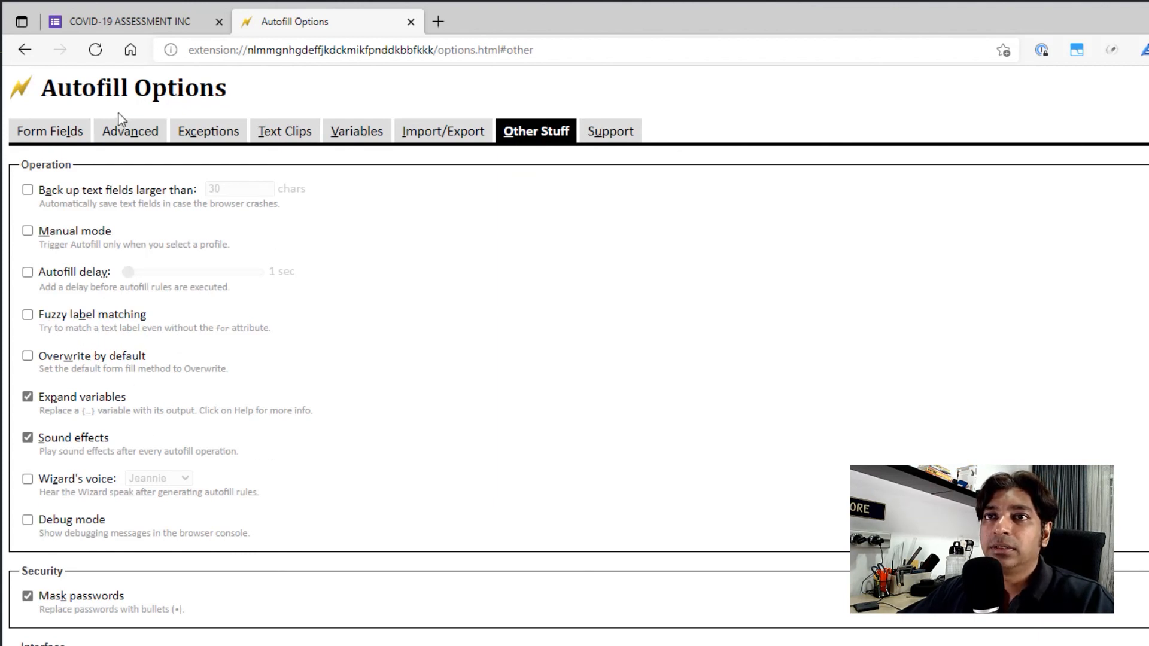
pyautogui.click(49, 131)
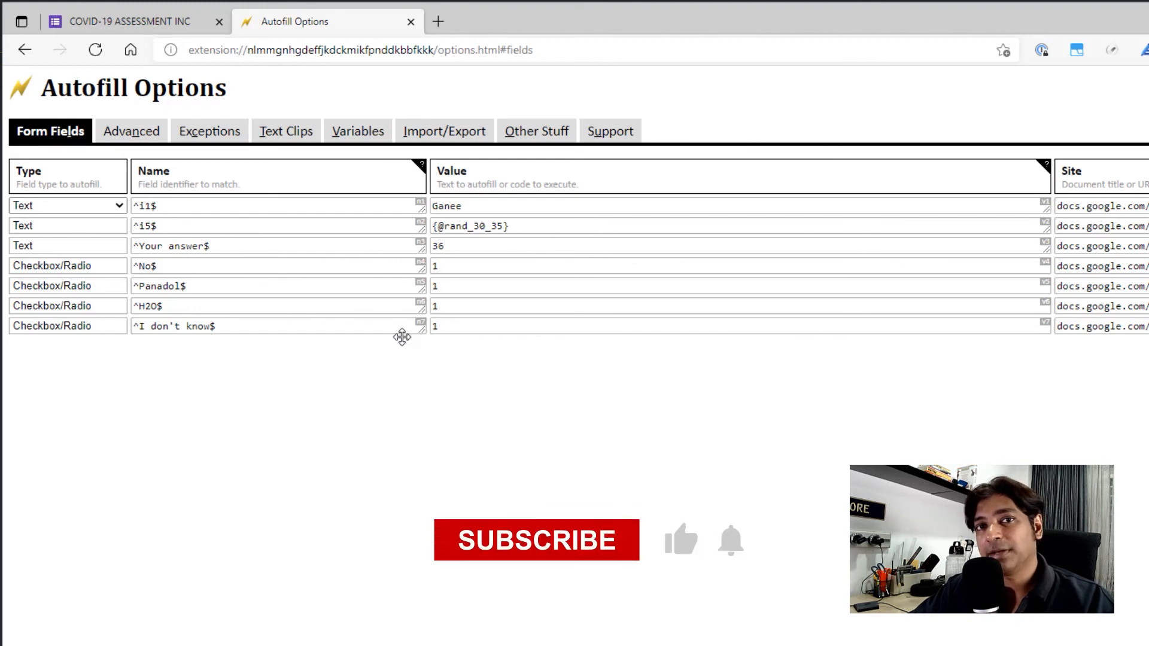
pyautogui.click(536, 540)
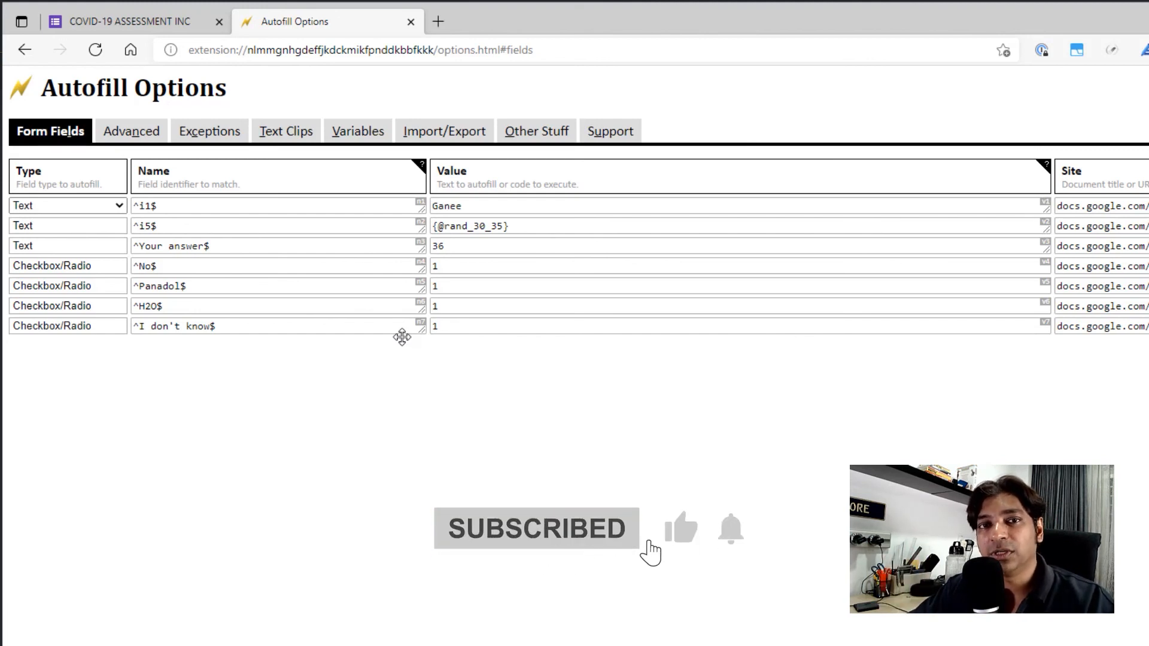